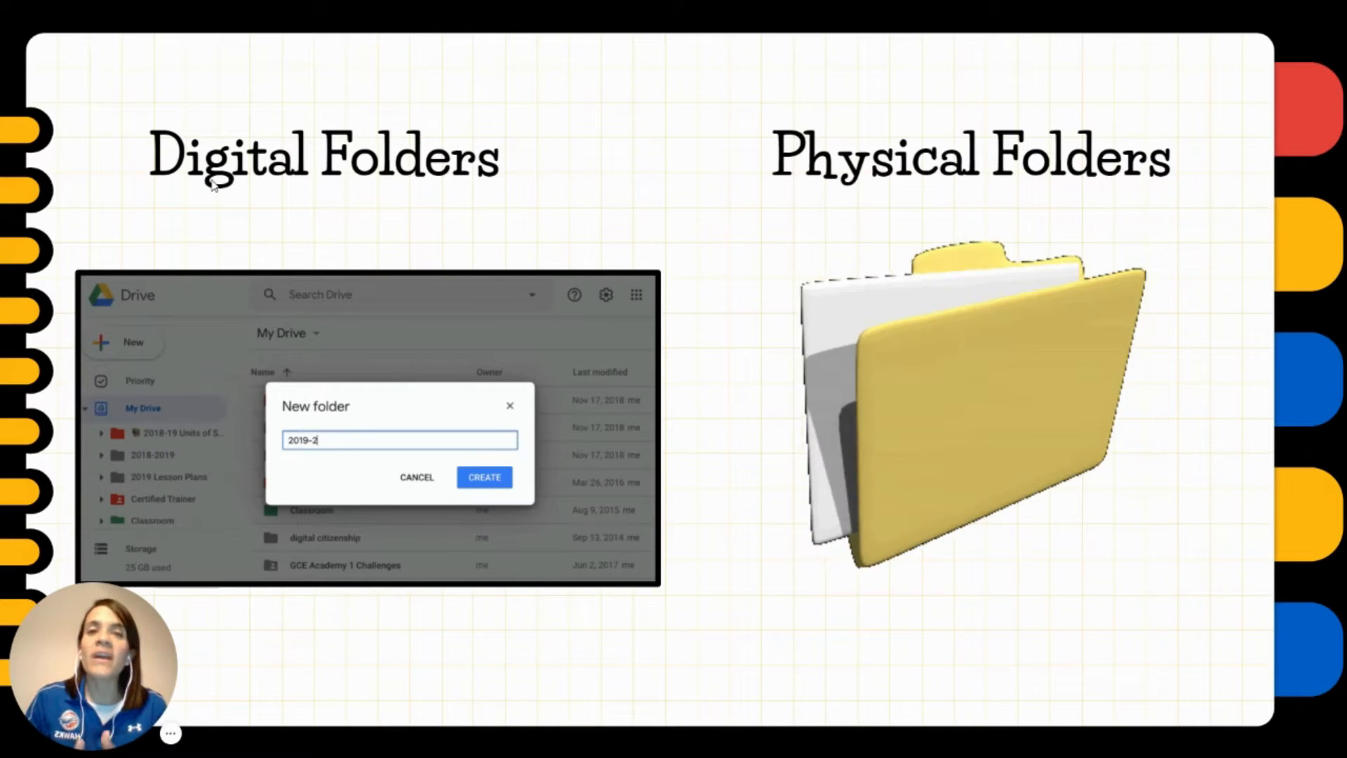
# Step: Advance from the Digital Folders slide through the Google Drive folders slide to the iPad slide
pyautogui.click(484, 477)
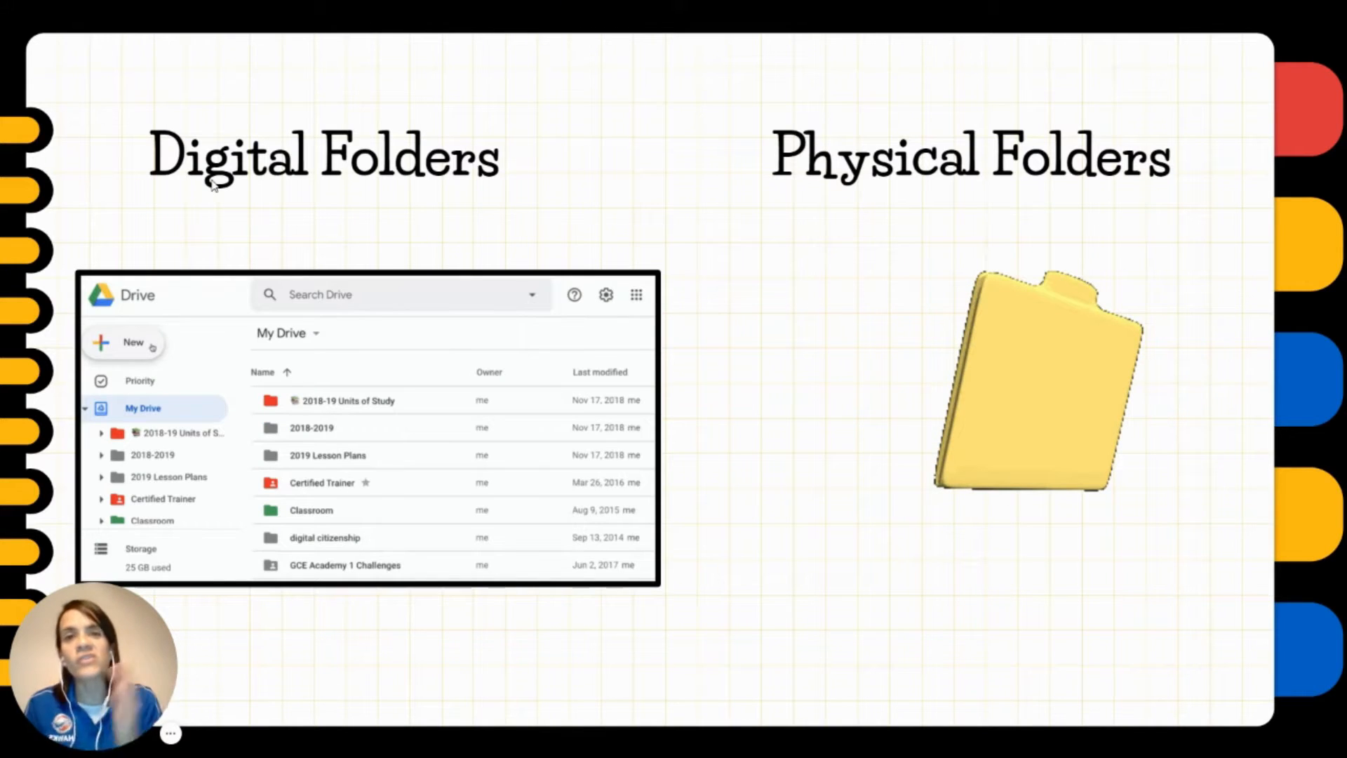
pyautogui.click(126, 343)
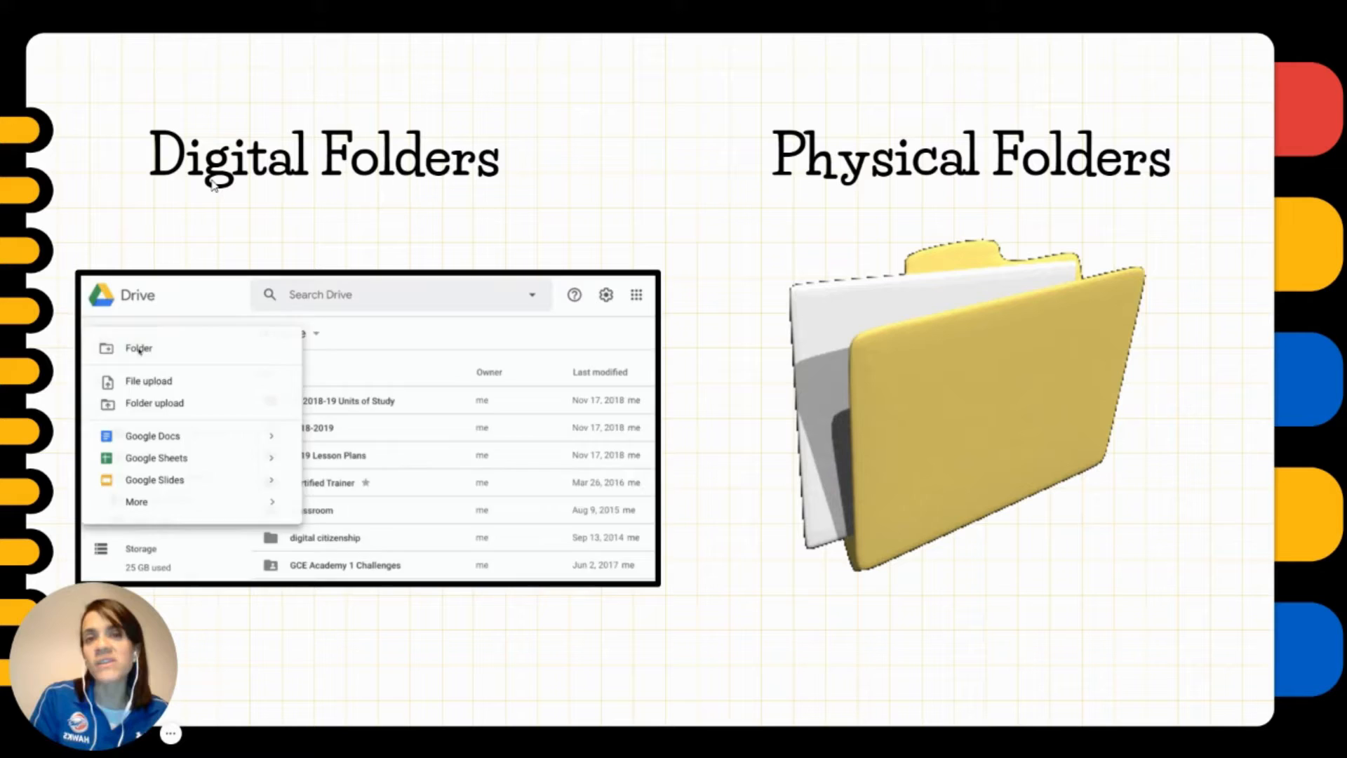
pyautogui.click(138, 347)
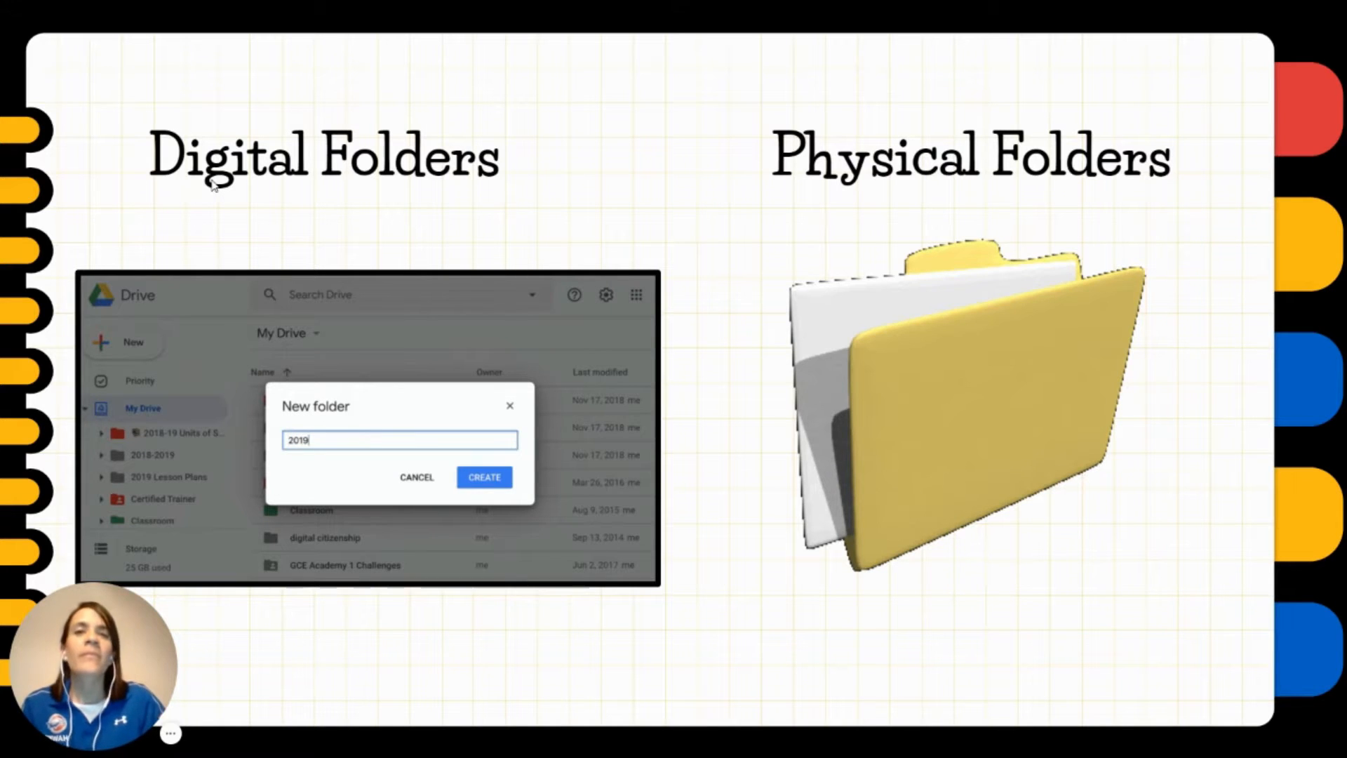
pyautogui.click(484, 477)
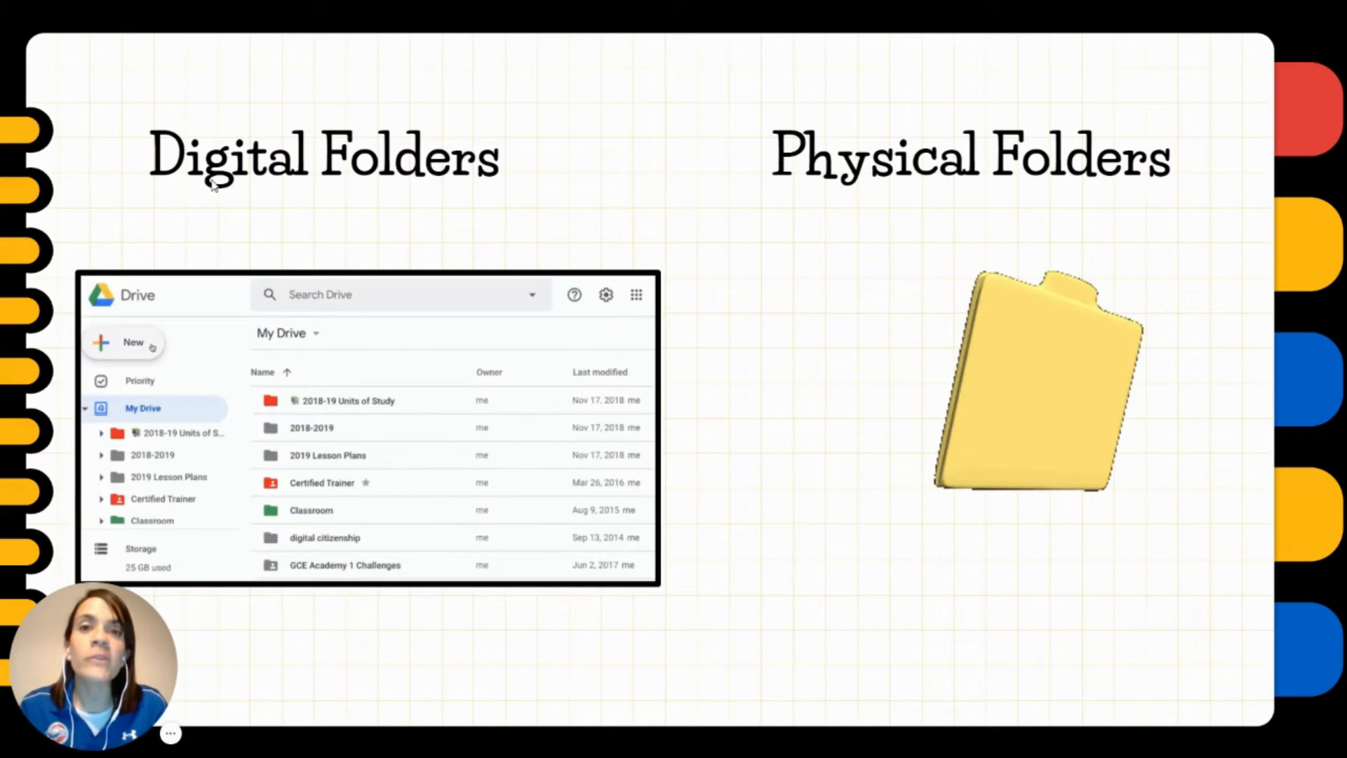
pyautogui.click(123, 342)
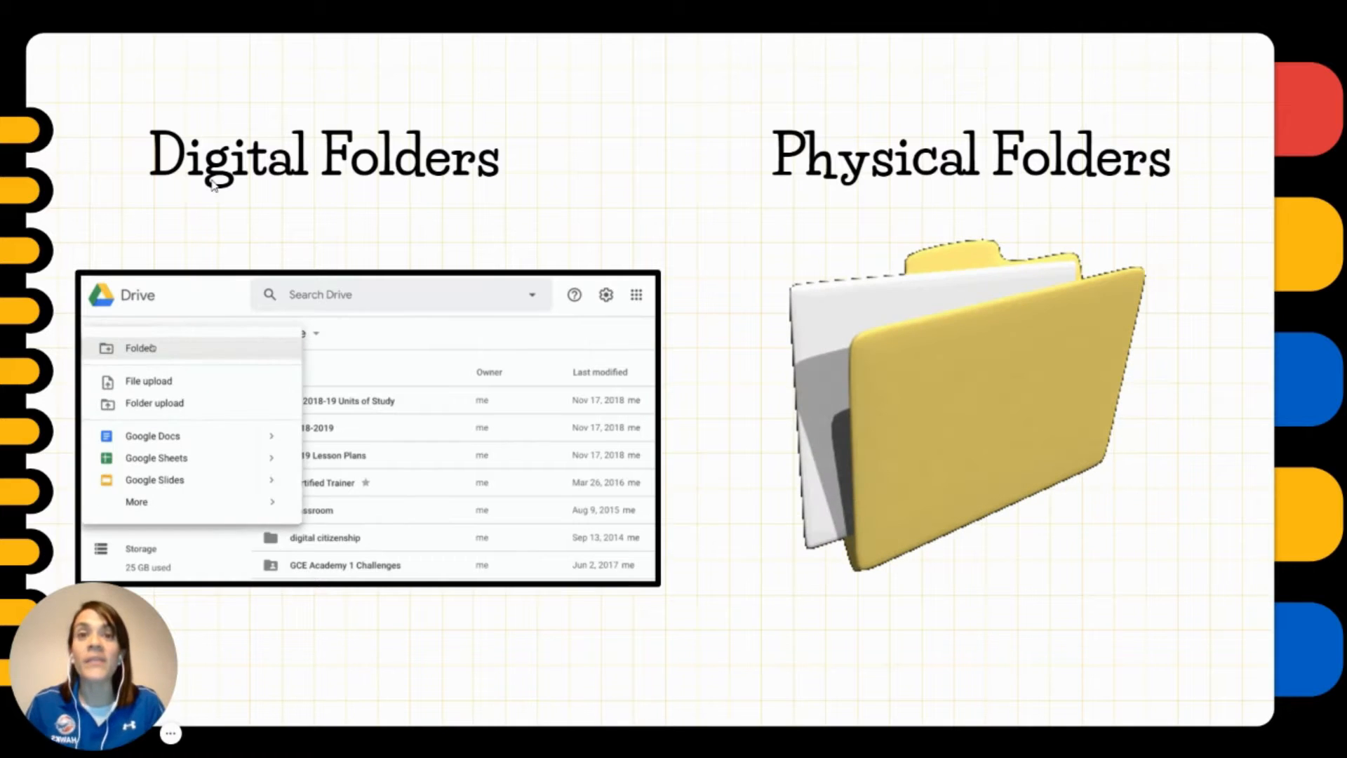
pyautogui.click(137, 348)
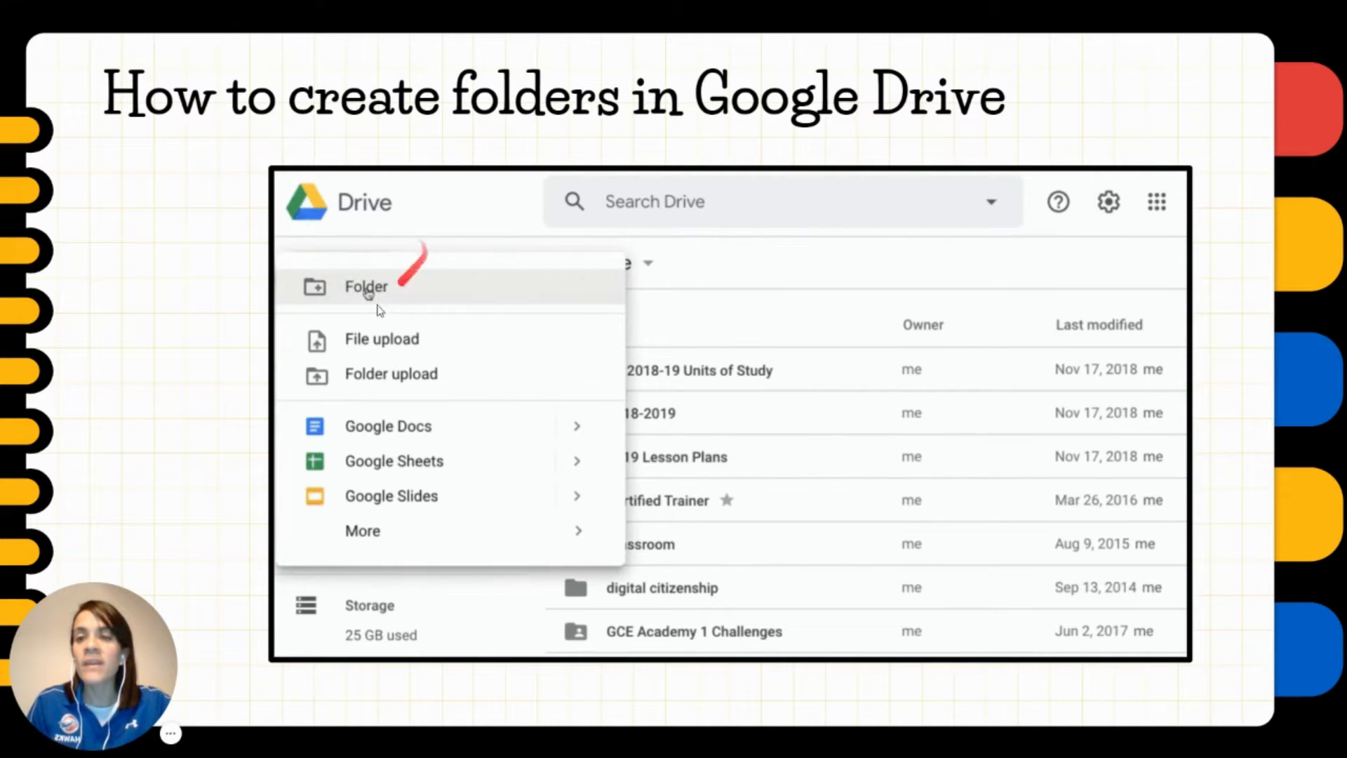
pyautogui.click(365, 287)
pyautogui.write('2019-20')
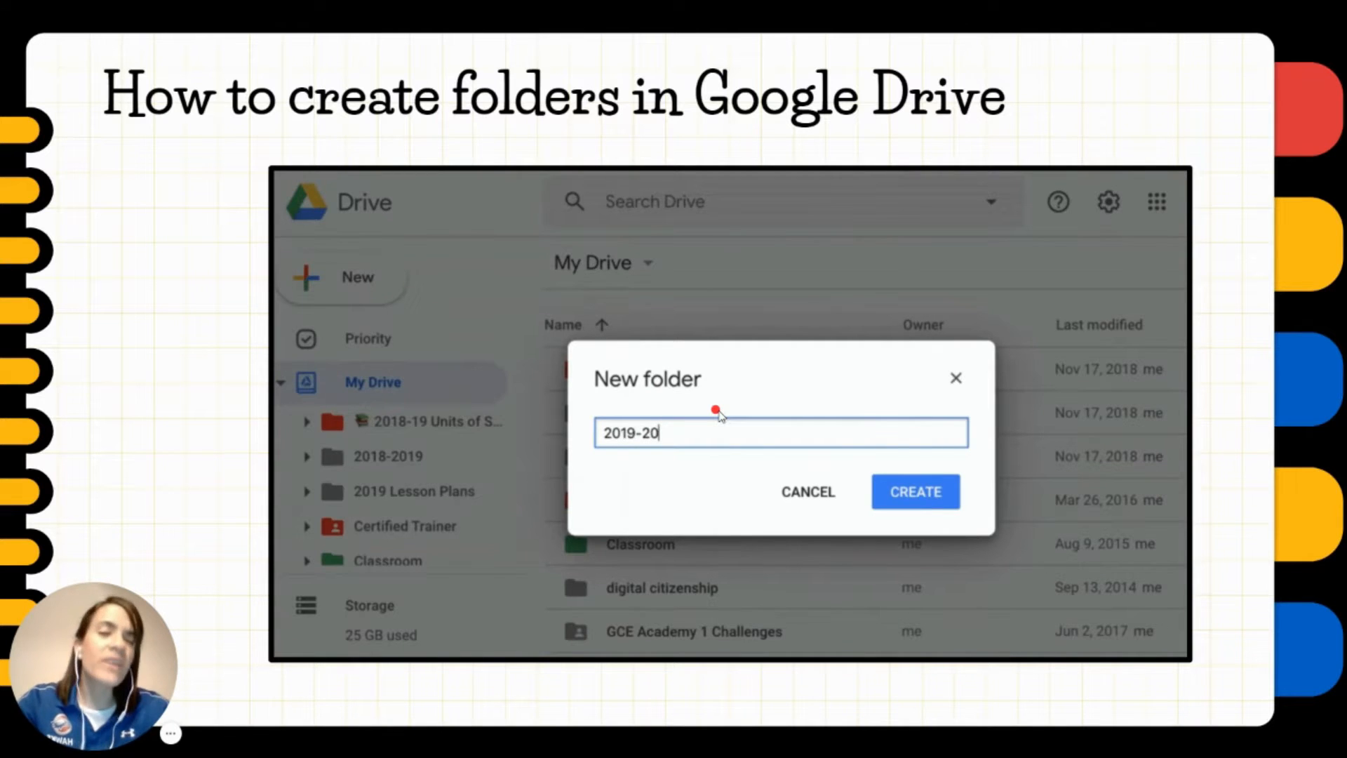
pyautogui.click(916, 491)
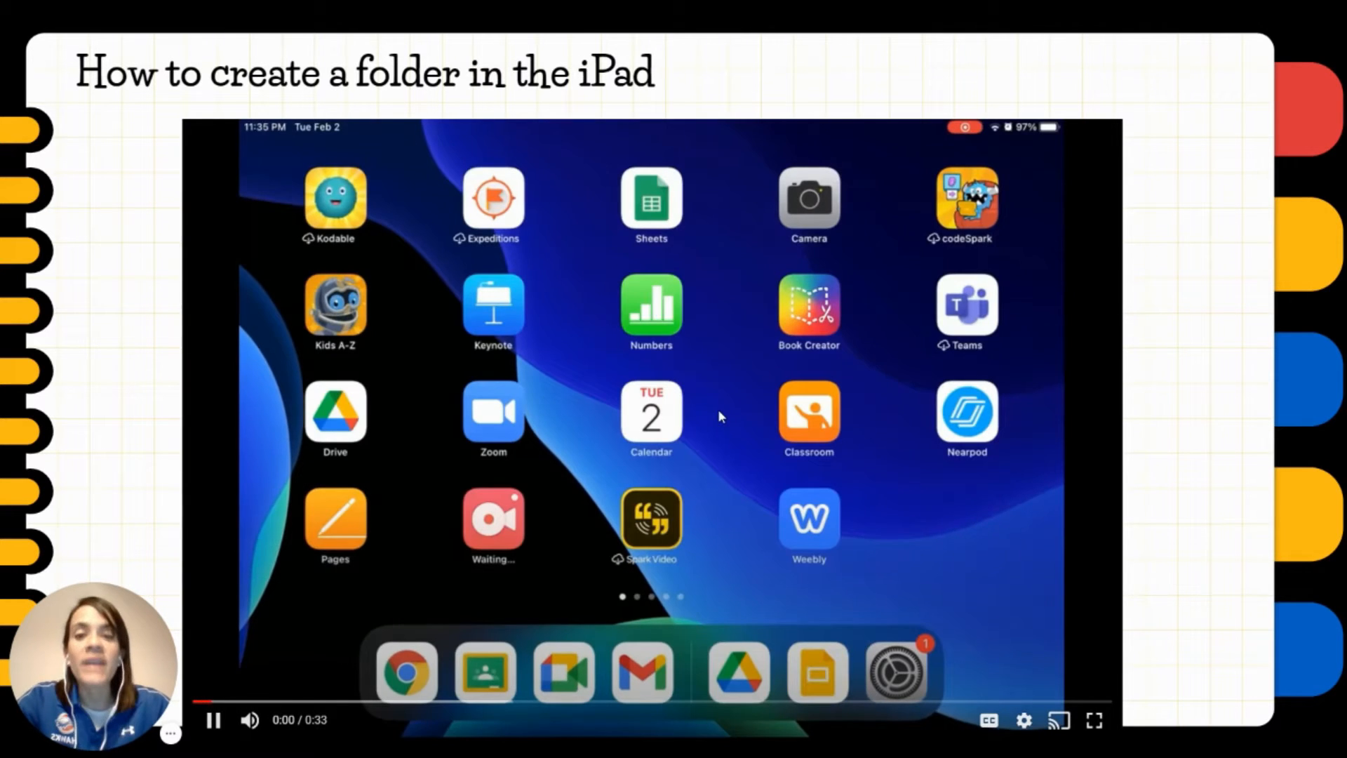
# Step: Play the iPad video creating a 'Homework' folder, then advance to 'If you are using an iPad'
pyautogui.click(741, 675)
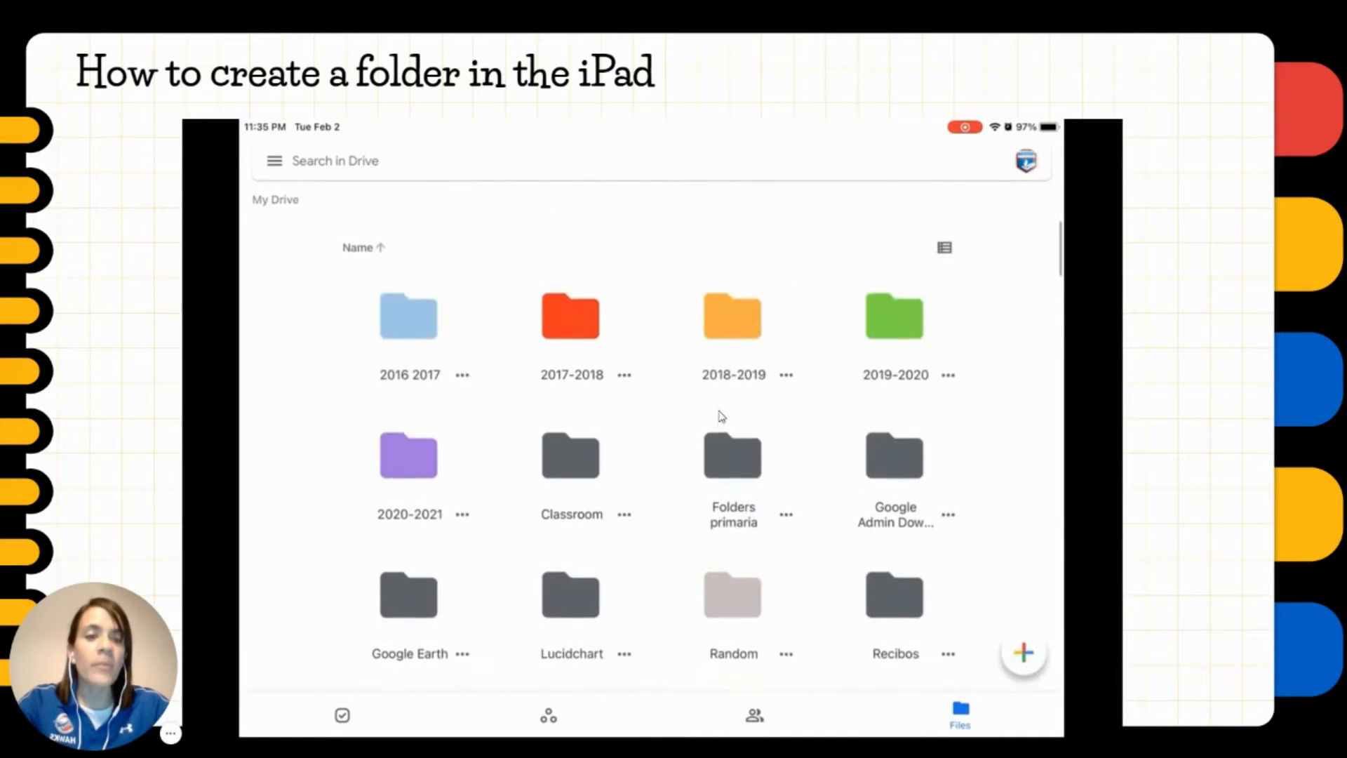
pyautogui.click(1024, 650)
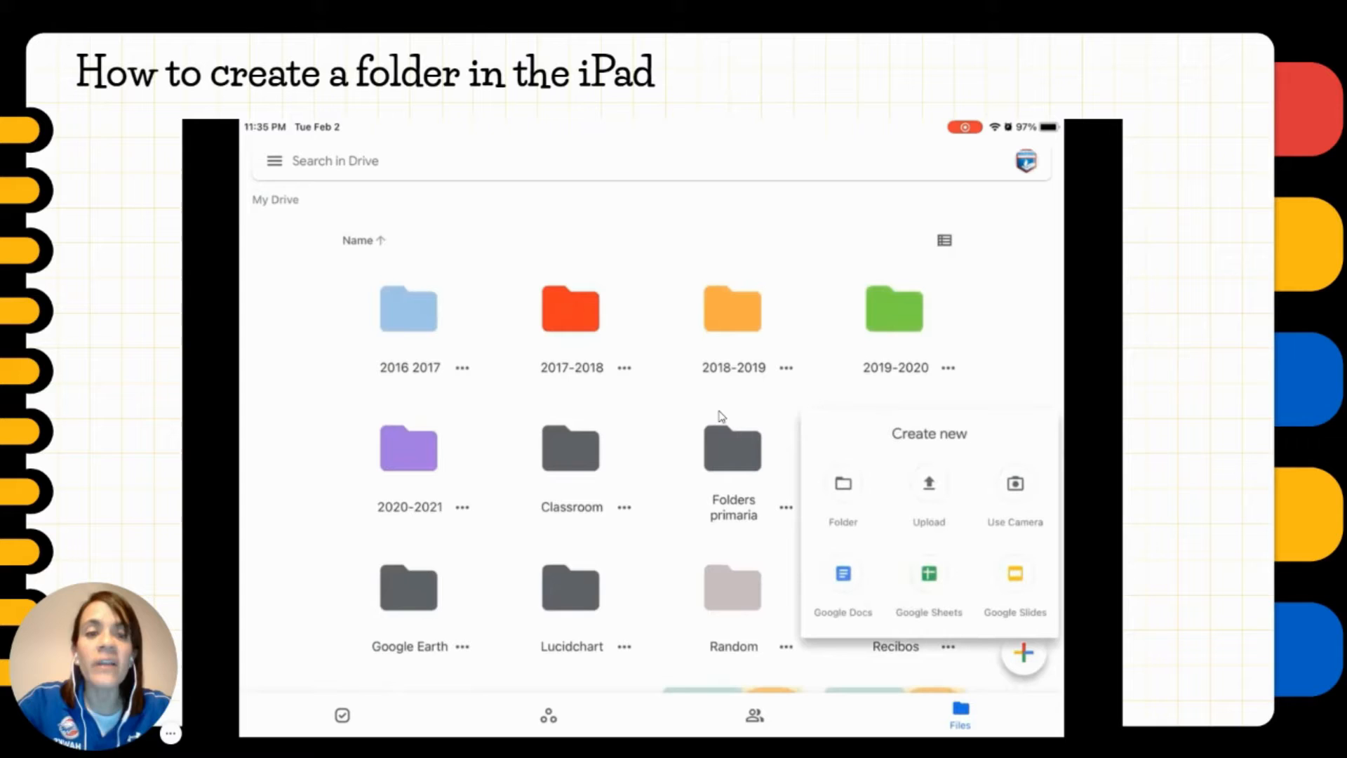
pyautogui.click(843, 484)
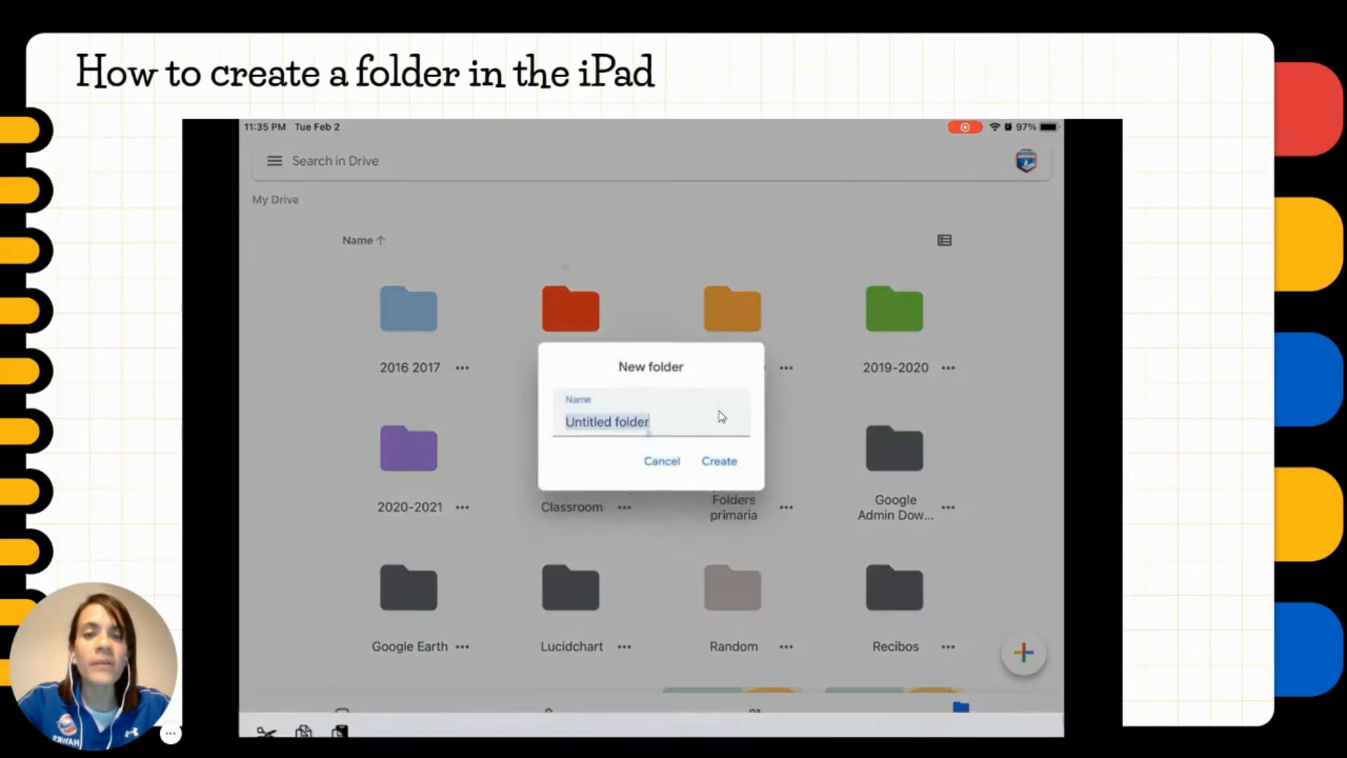
pyautogui.write('Hom')
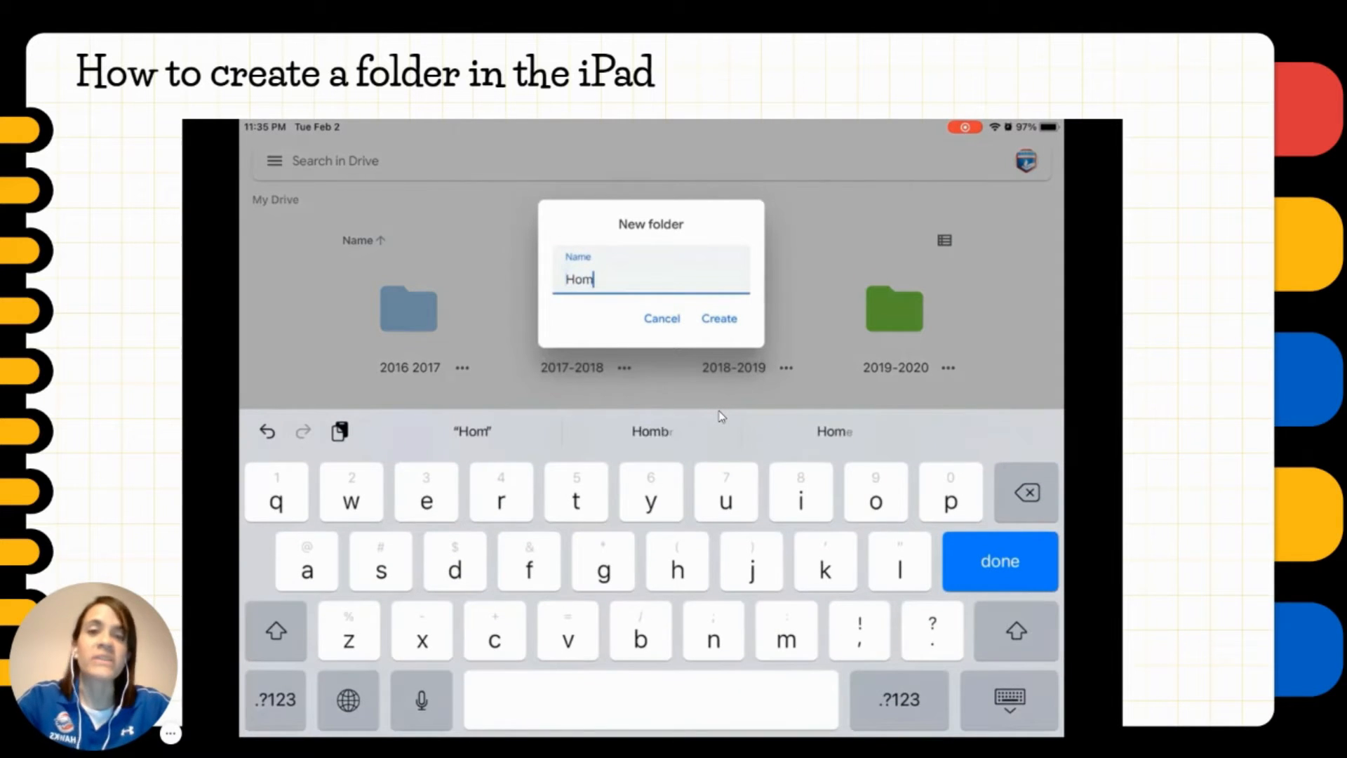
pyautogui.write('ewor')
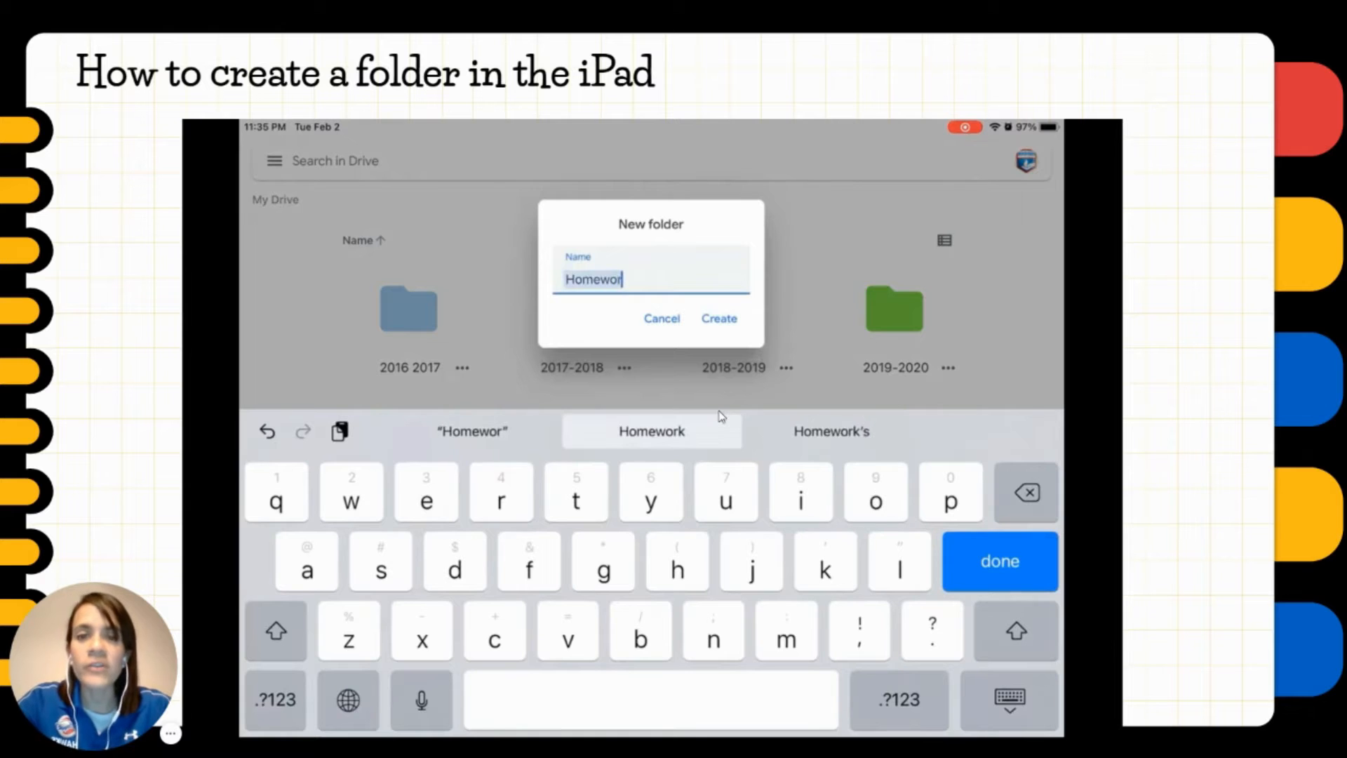
pyautogui.click(651, 431)
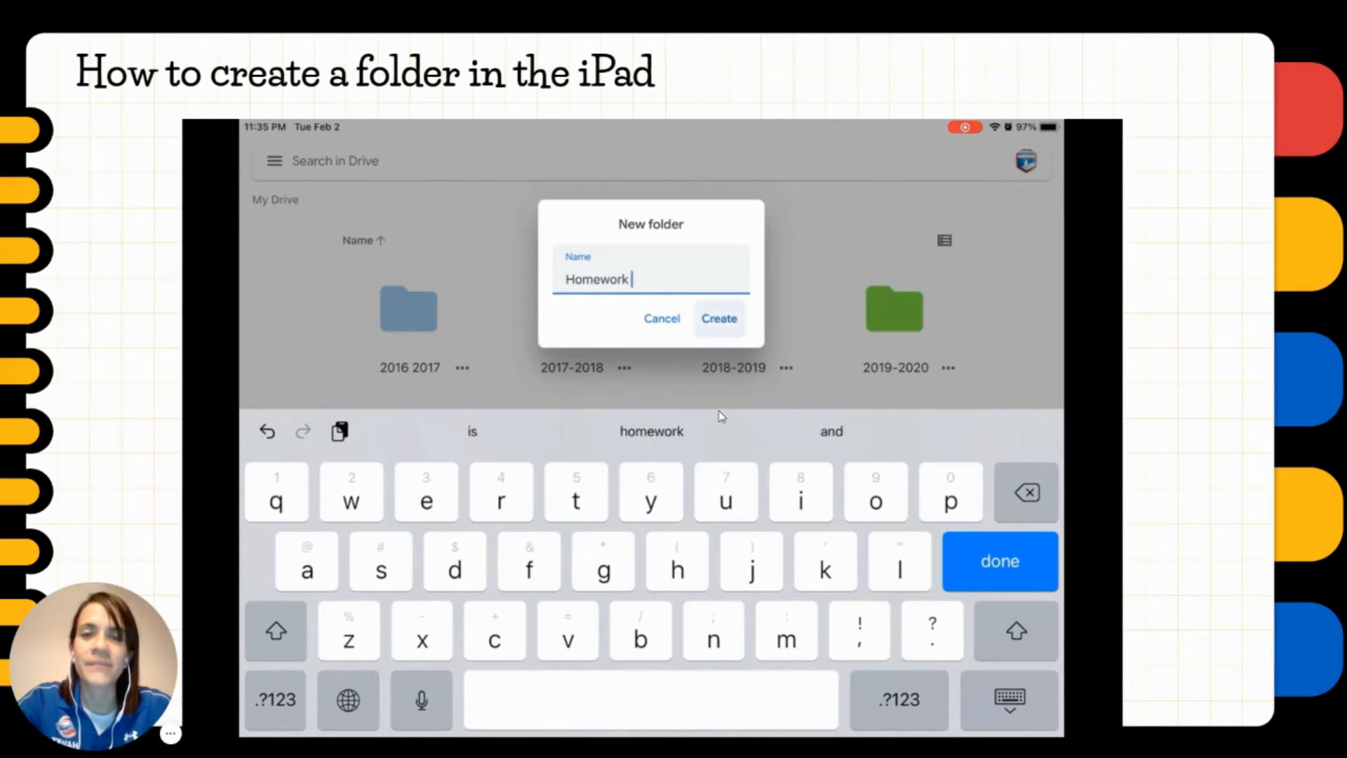
pyautogui.click(718, 318)
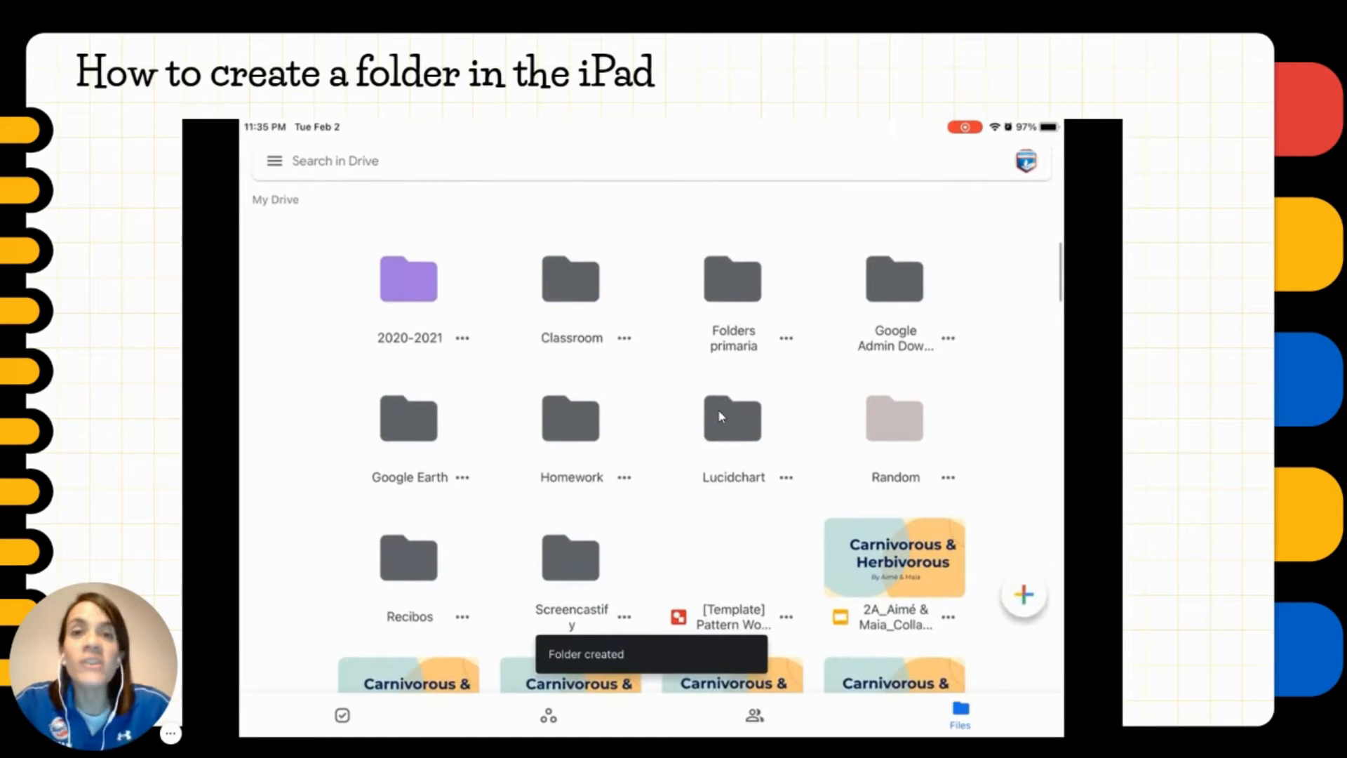
pyautogui.click(570, 418)
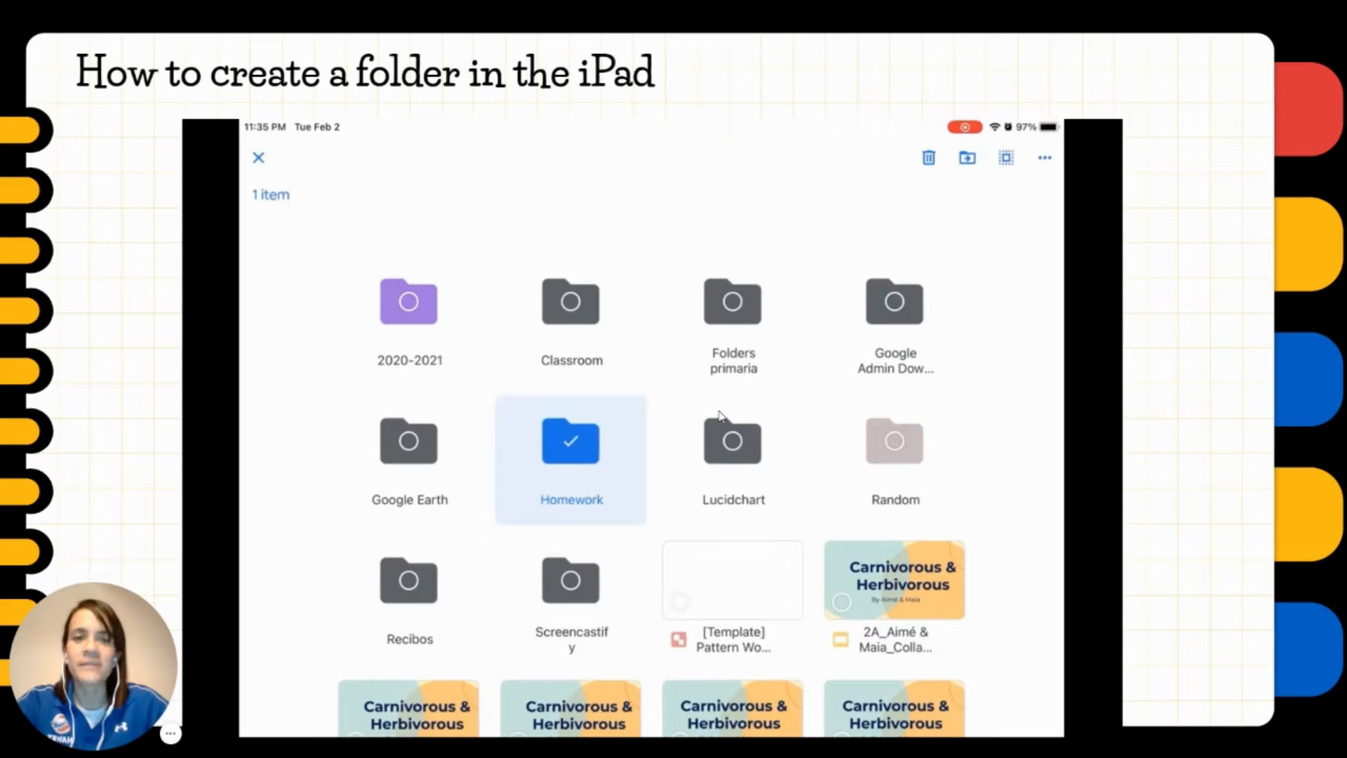
pyautogui.doubleClick(570, 441)
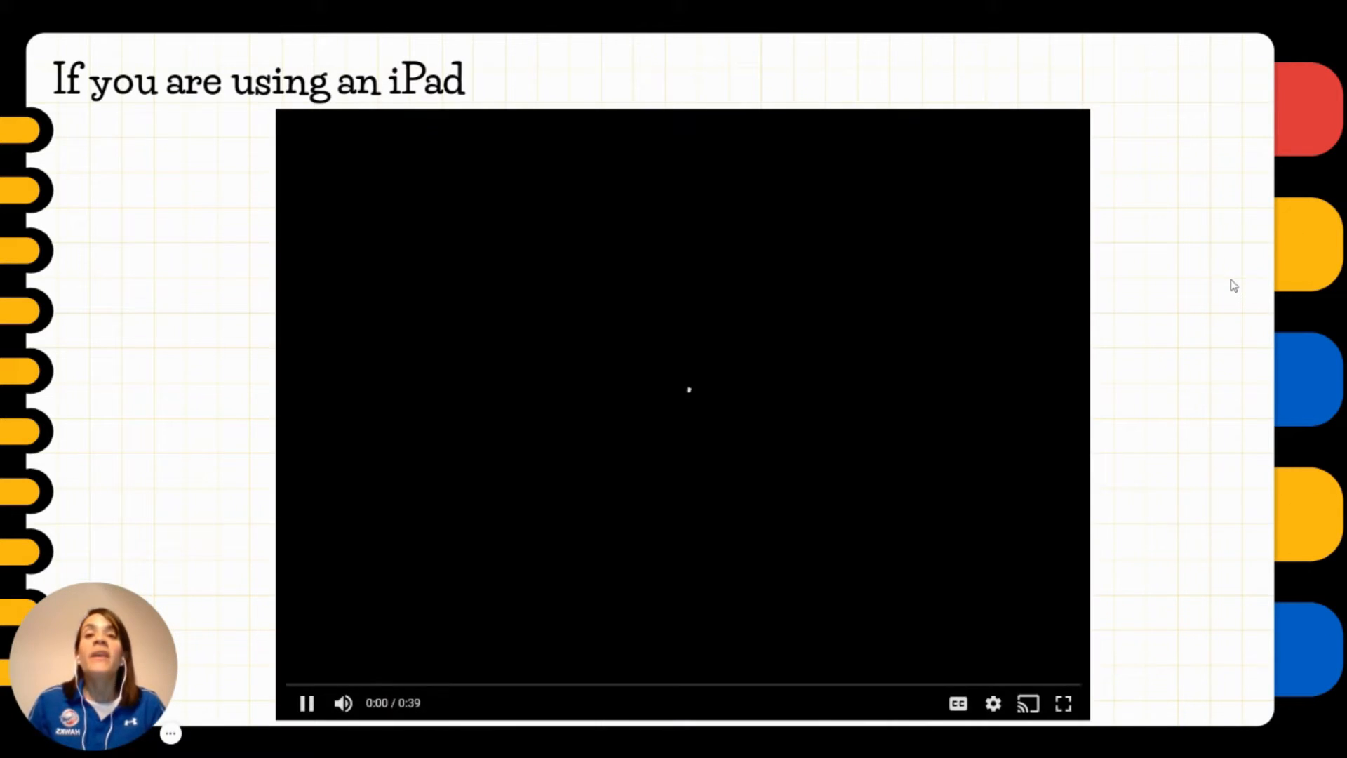
pyautogui.click(309, 703)
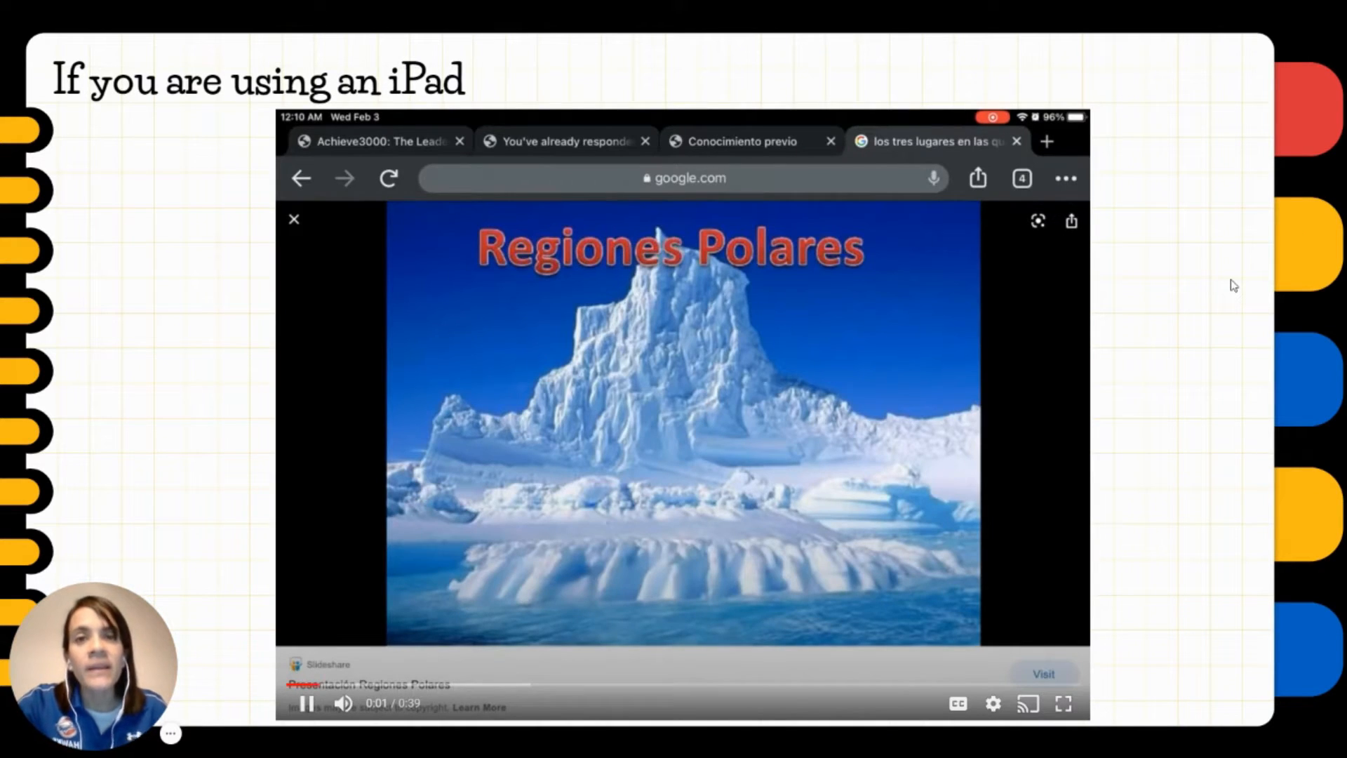
pyautogui.rightClick(777, 410)
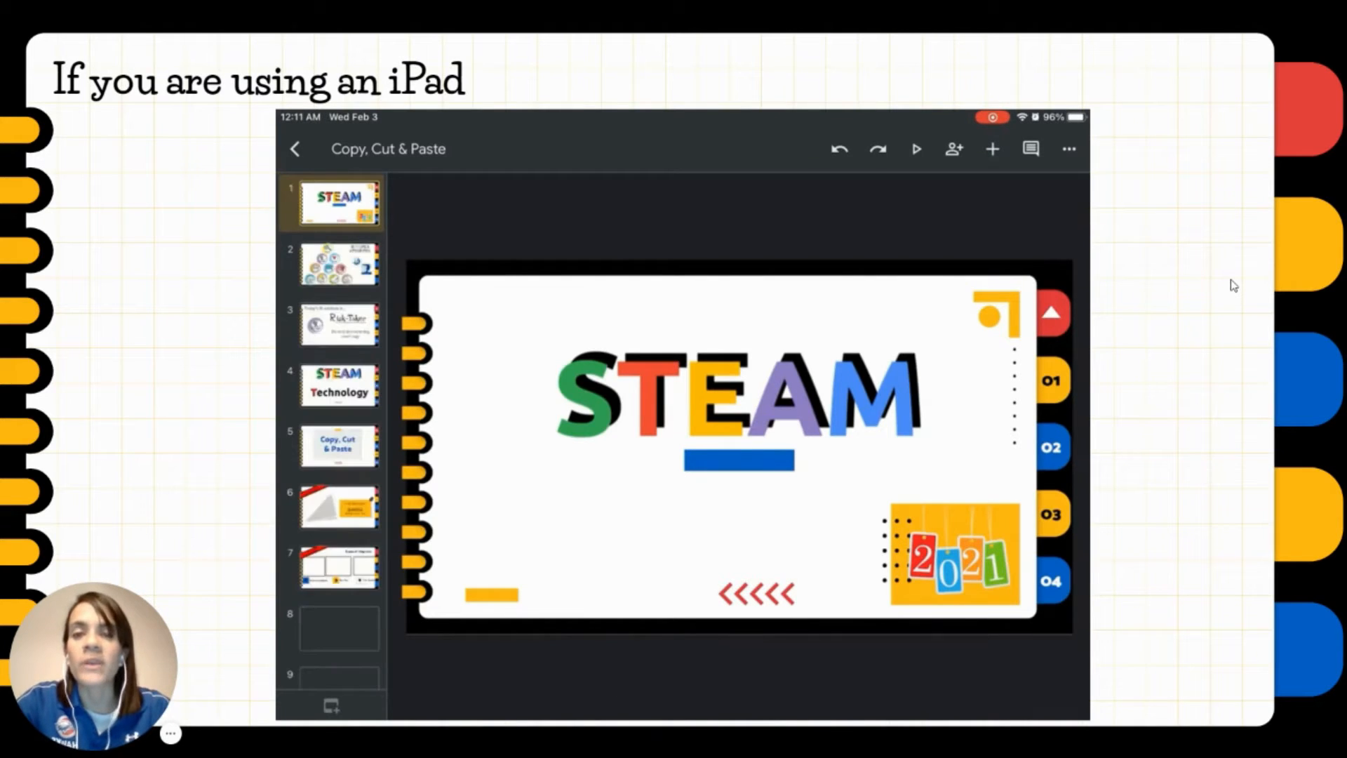
pyautogui.scroll(-3)
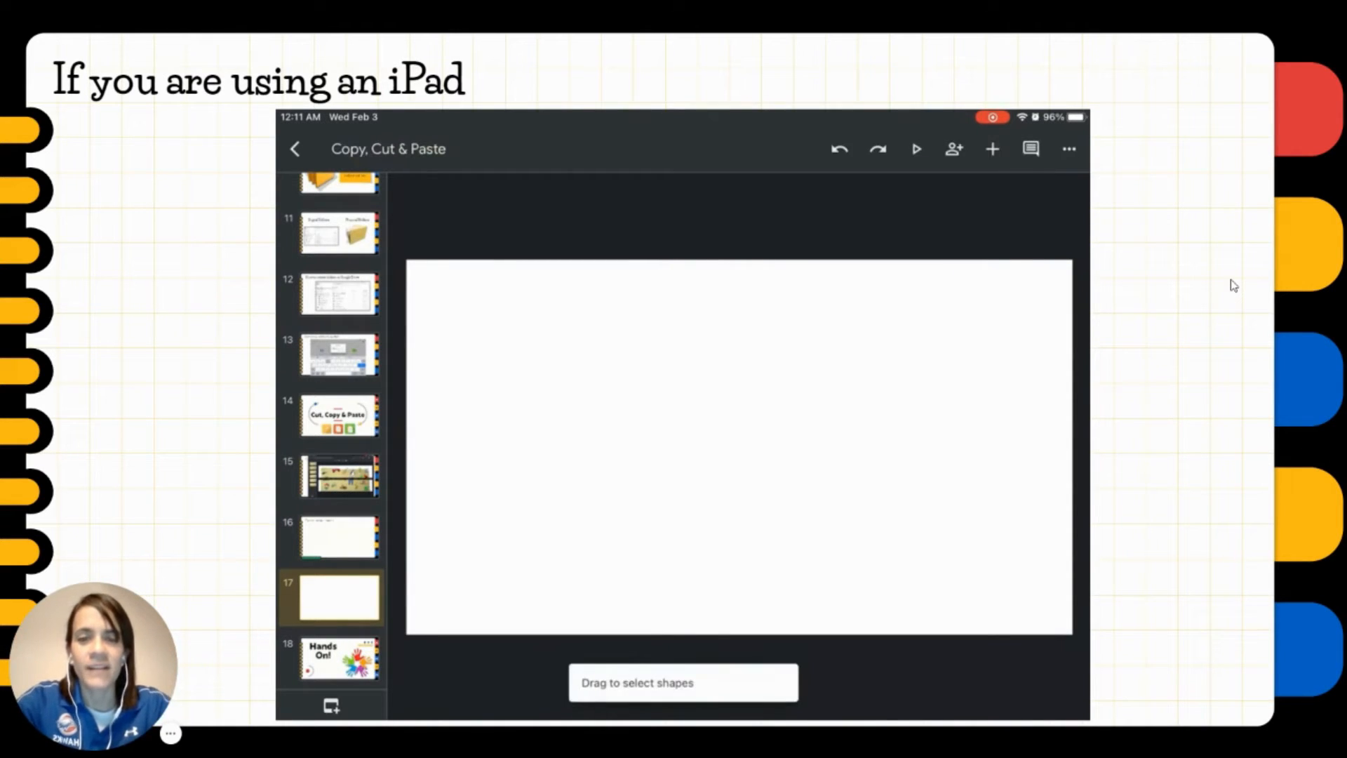
pyautogui.click(765, 467)
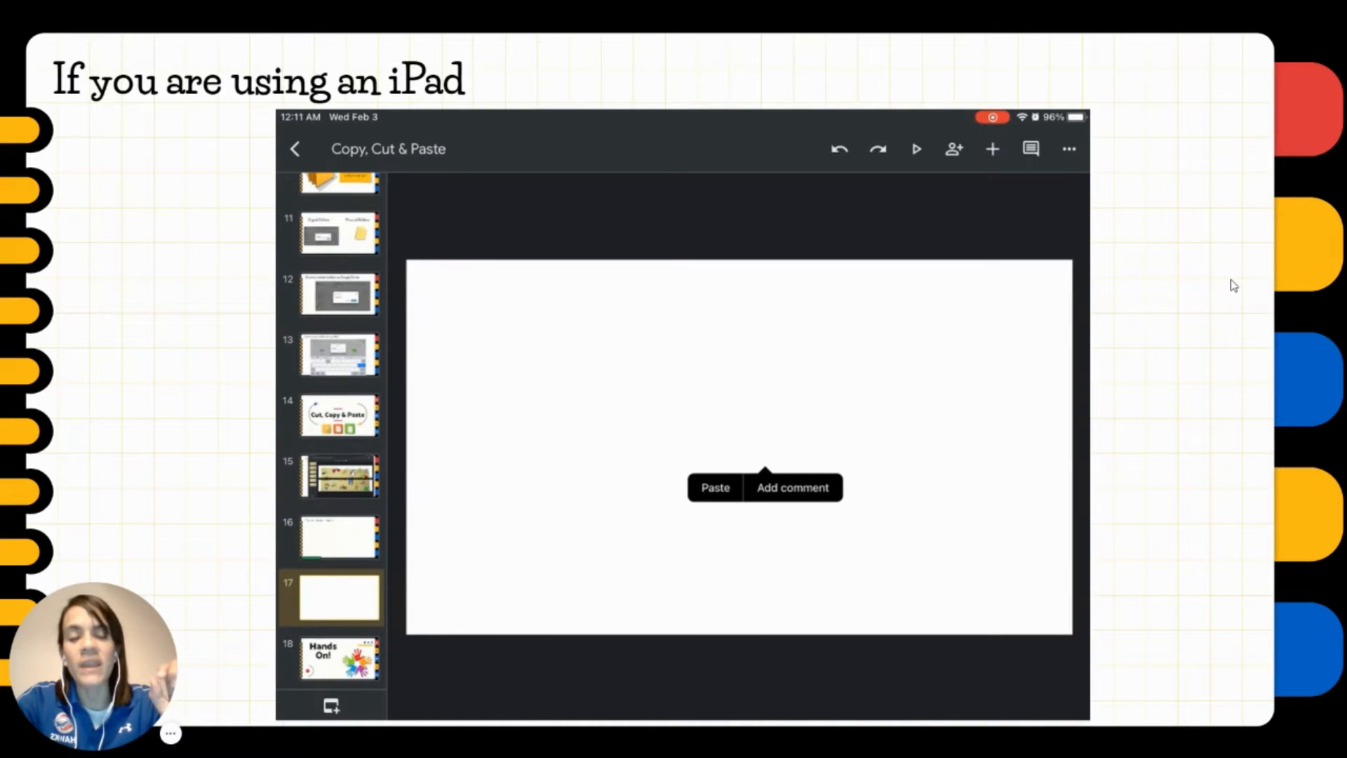
pyautogui.click(715, 487)
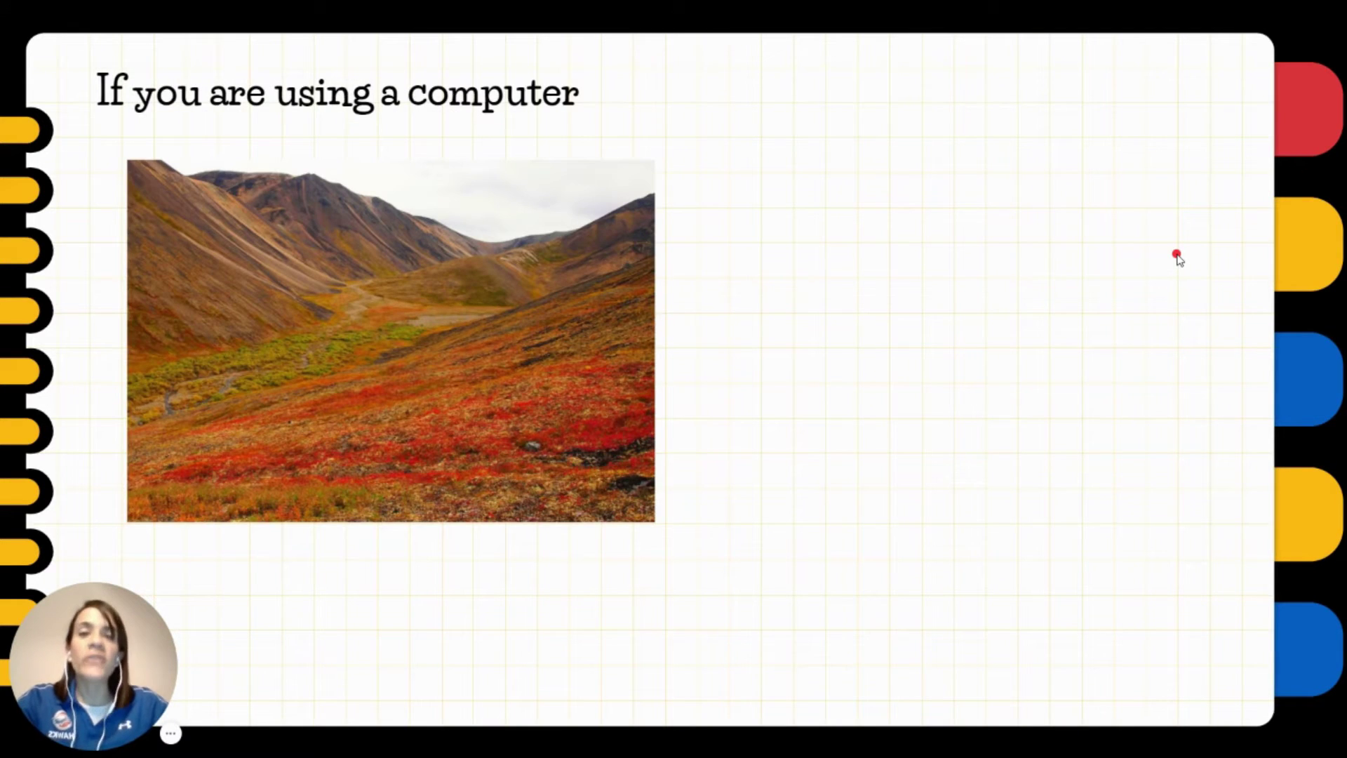
pyautogui.moveTo(963, 273)
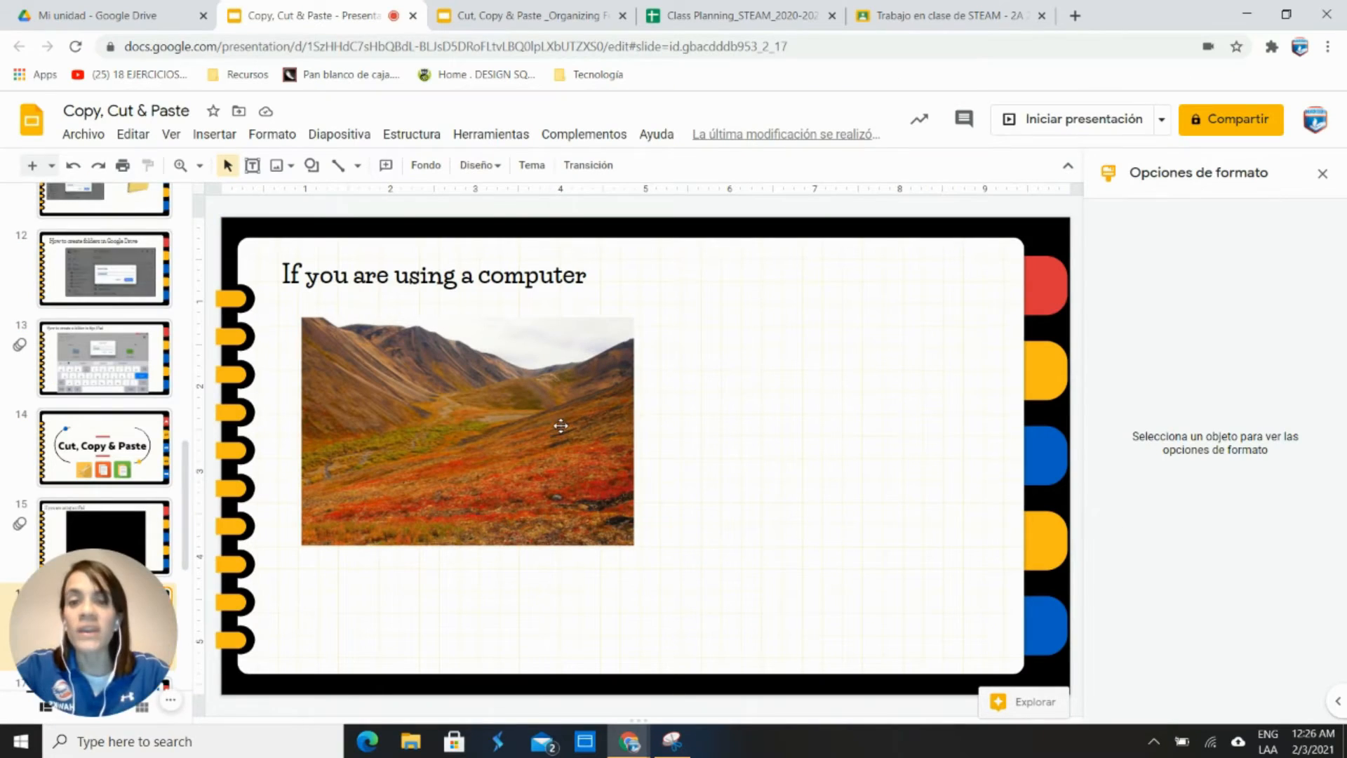
# Step: Copy the tundra landscape photo from its right-click menu
pyautogui.click(558, 429)
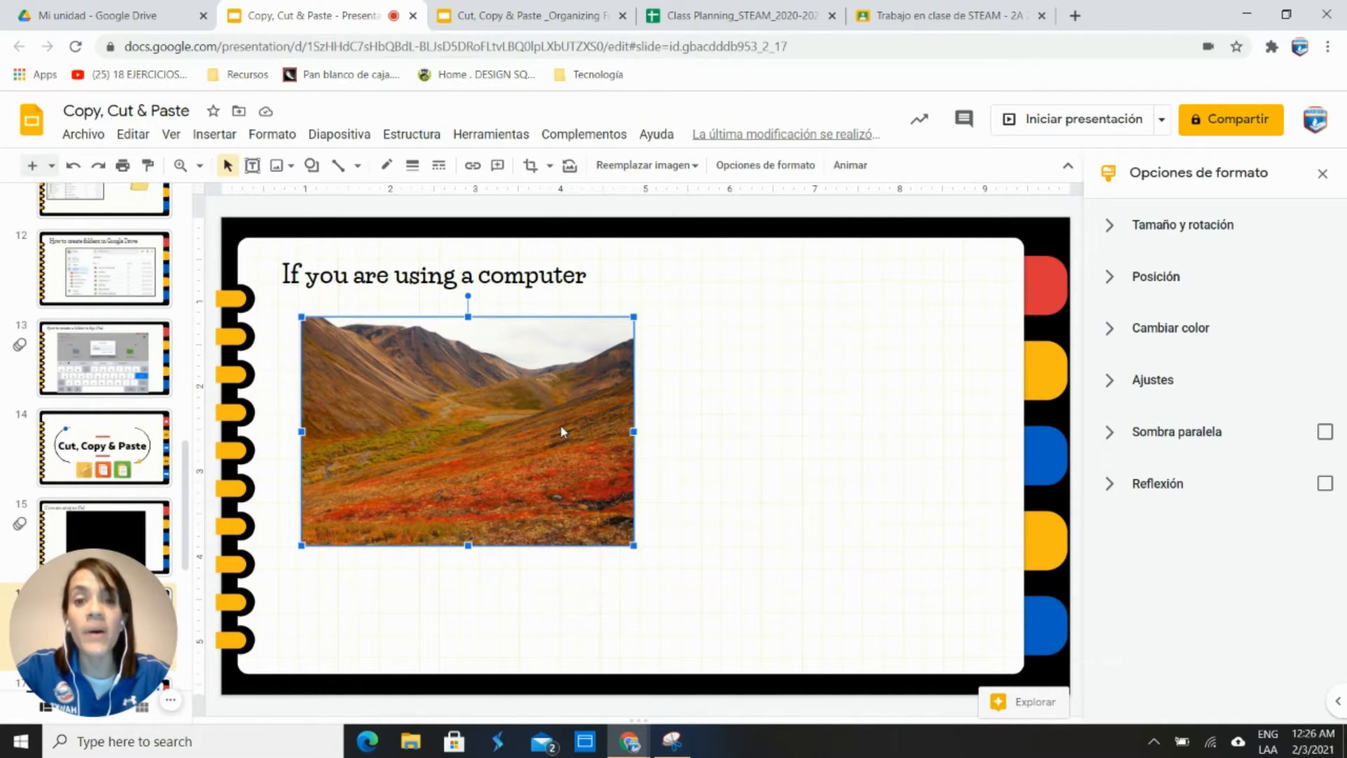
pyautogui.rightClick(563, 430)
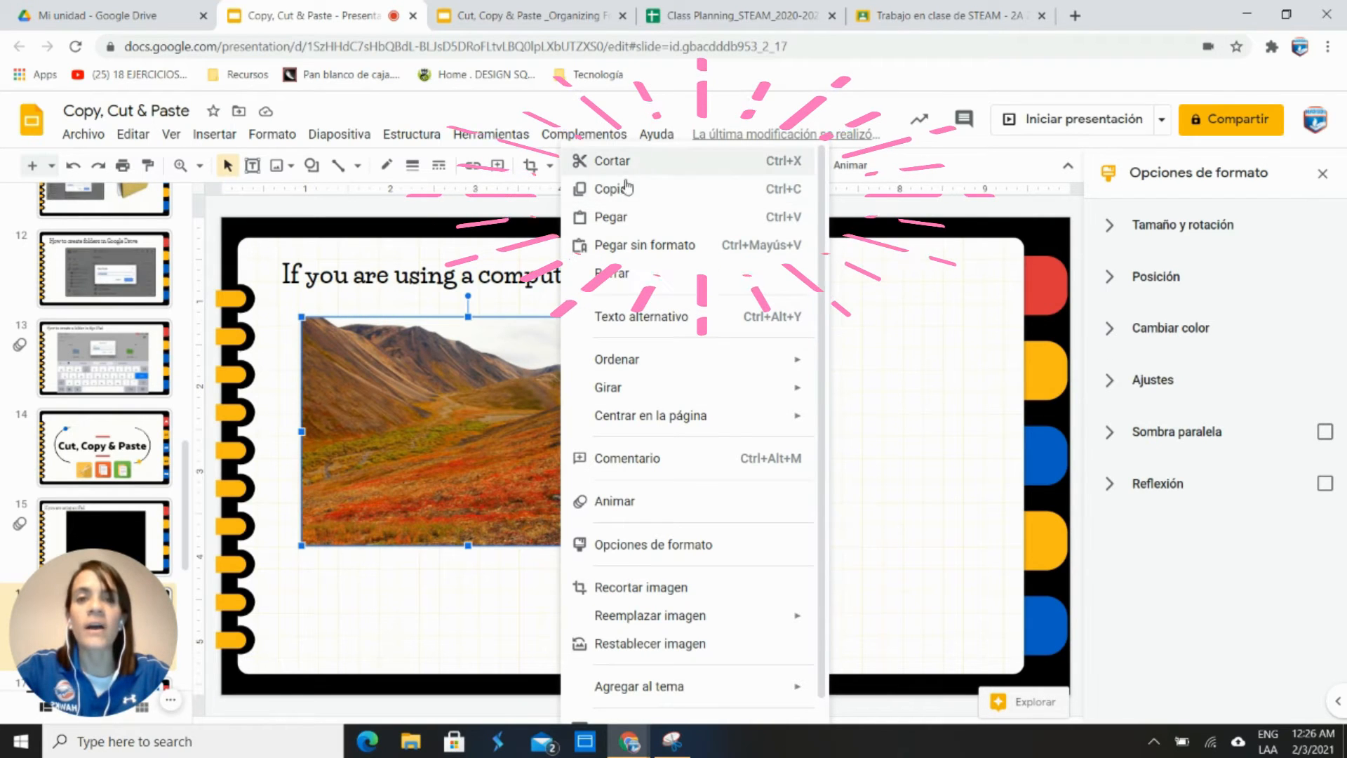
pyautogui.moveTo(626, 195)
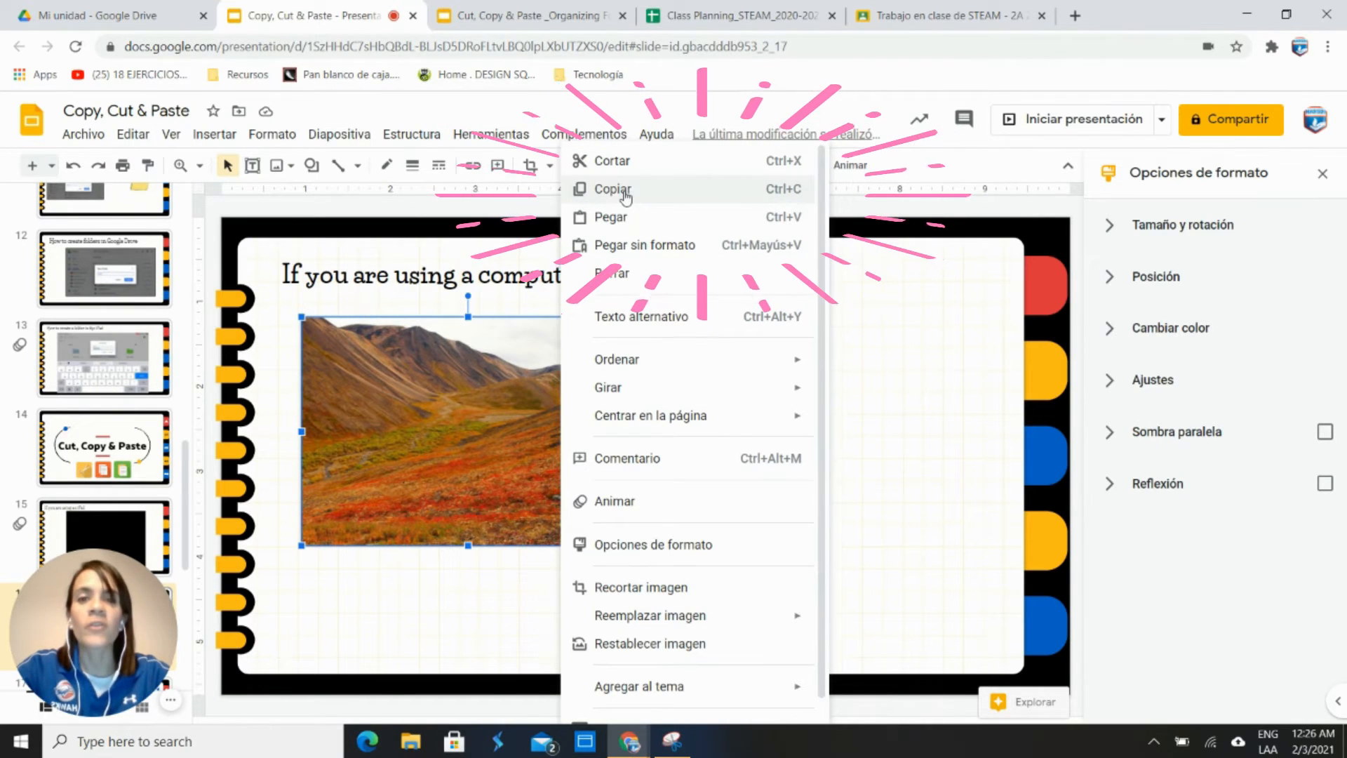
pyautogui.click(614, 189)
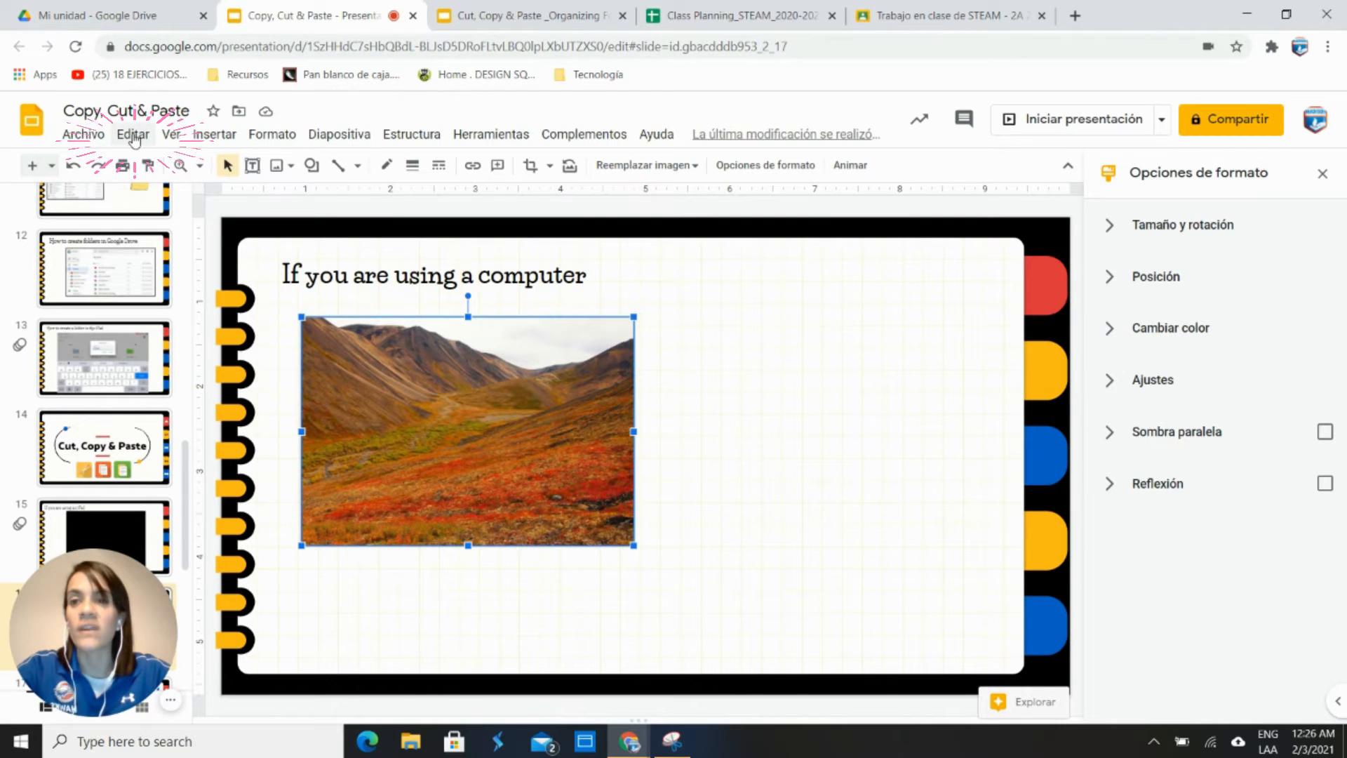
# Step: Paste the photo via Editar > Pegar, move it right, and paste another copy
pyautogui.click(133, 134)
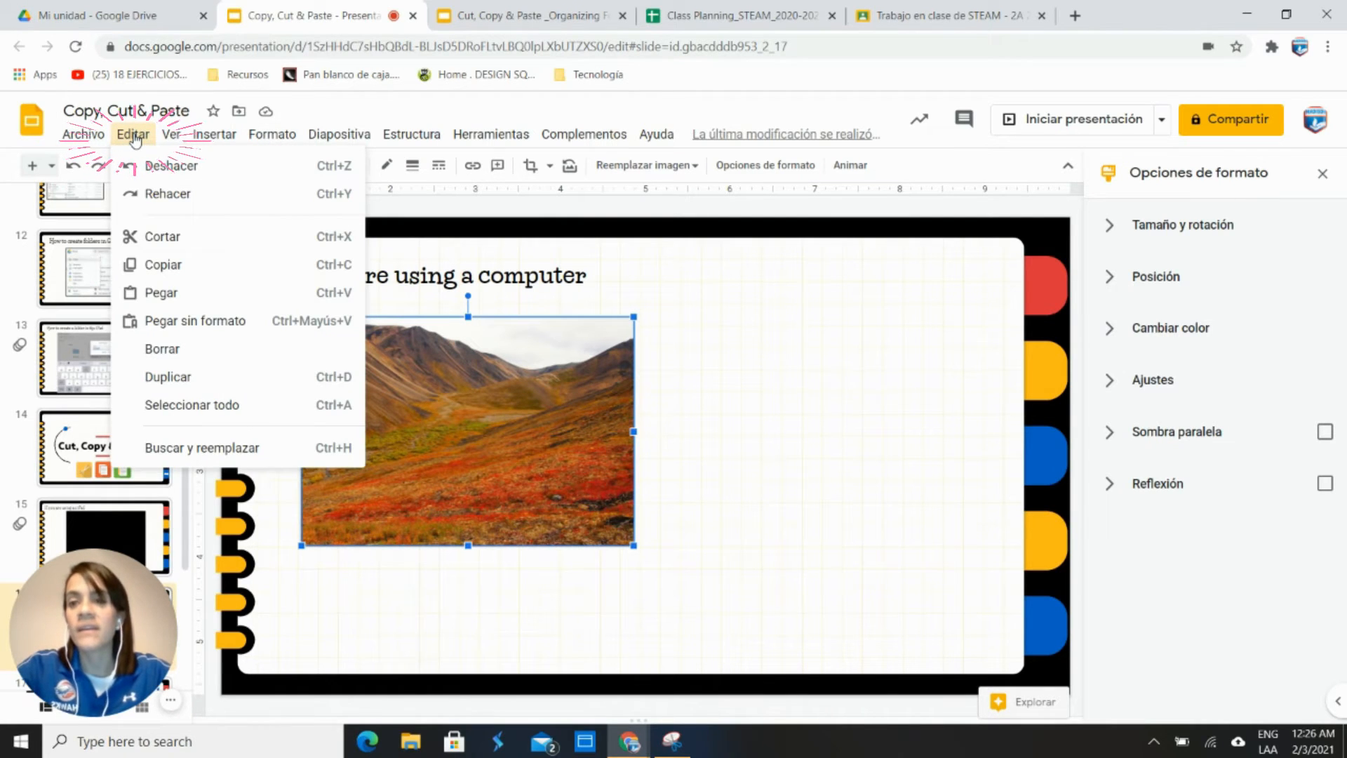
pyautogui.moveTo(186, 284)
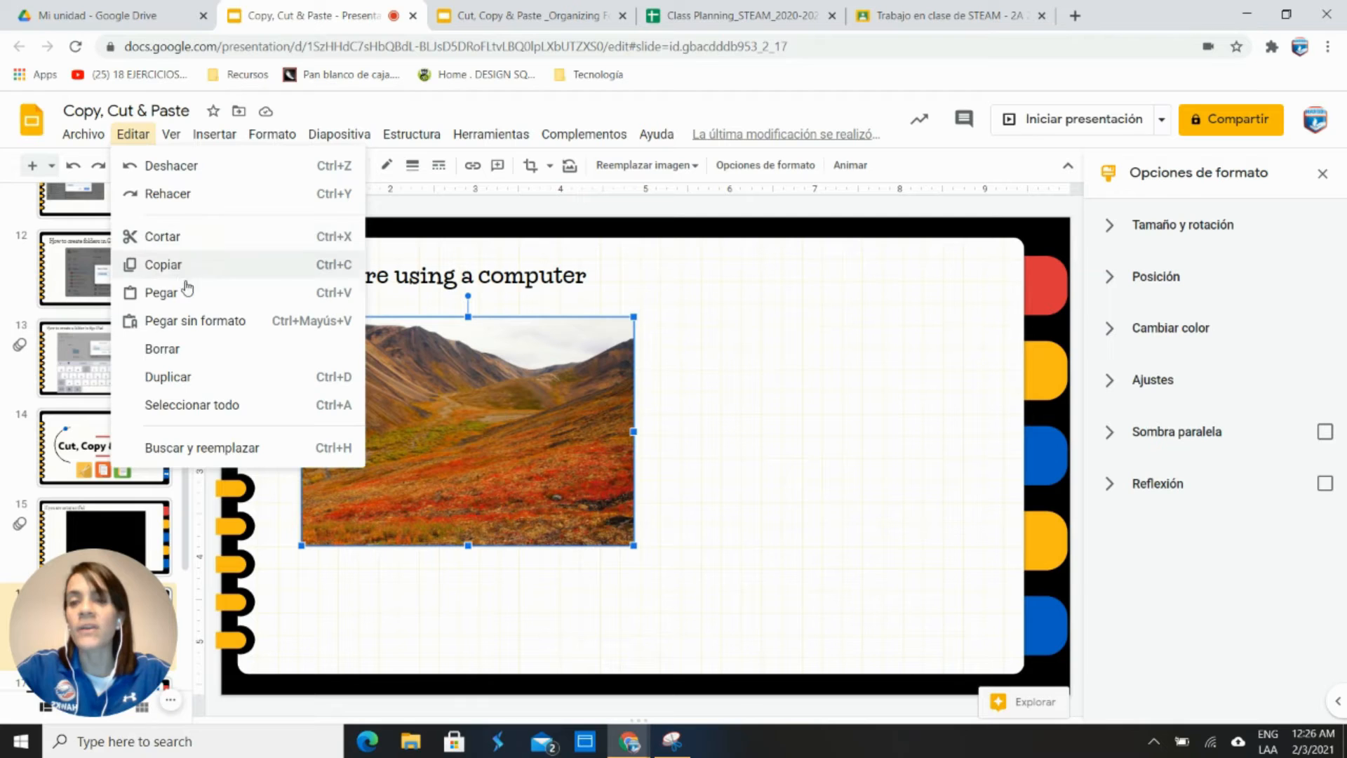
pyautogui.moveTo(182, 297)
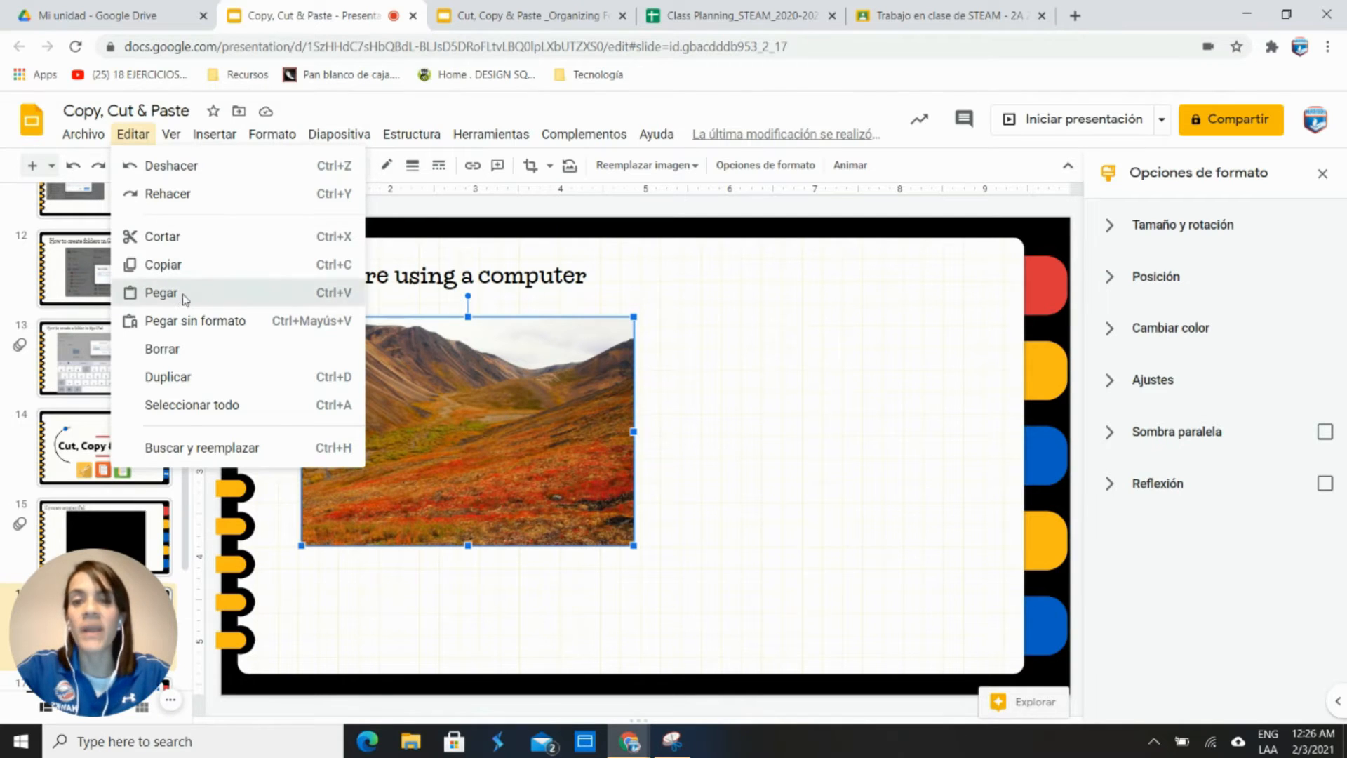
pyautogui.click(160, 292)
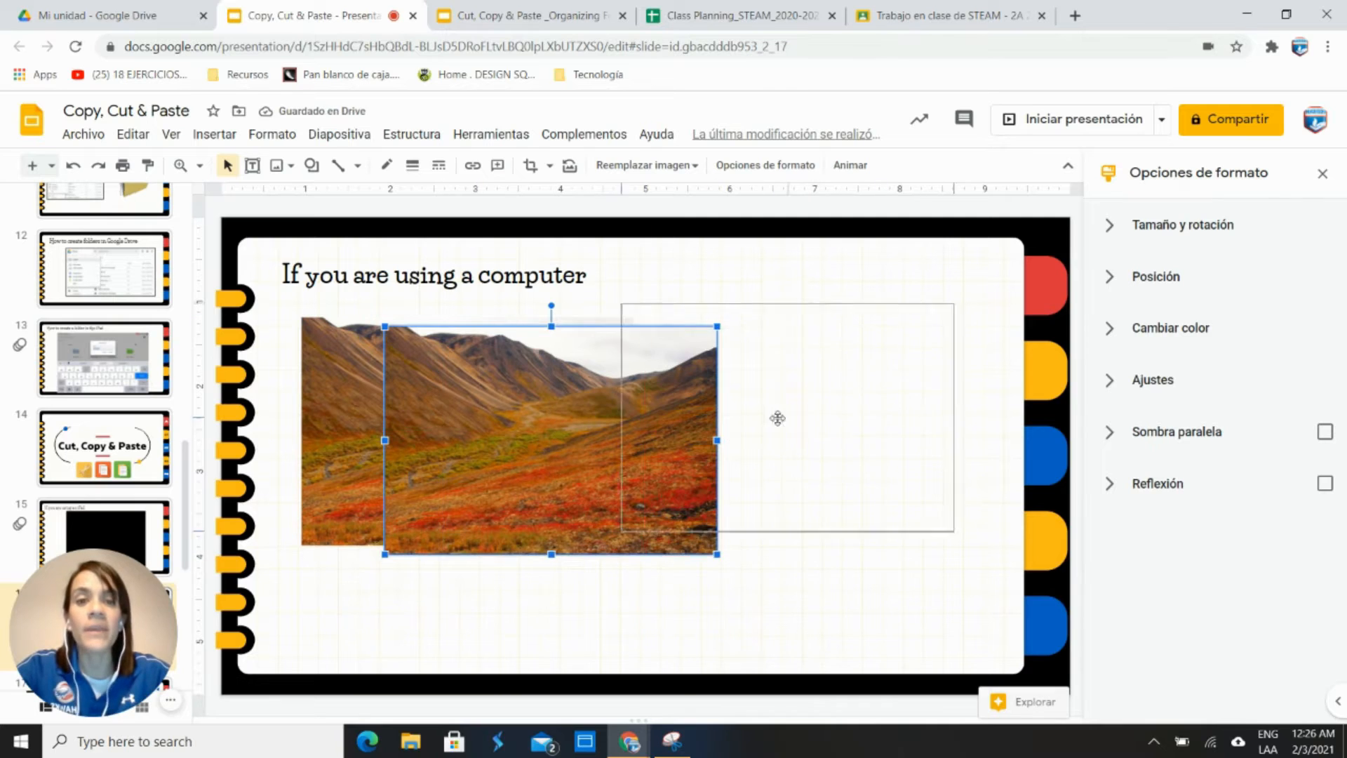
pyautogui.moveTo(551, 439); pyautogui.dragTo(853, 364)
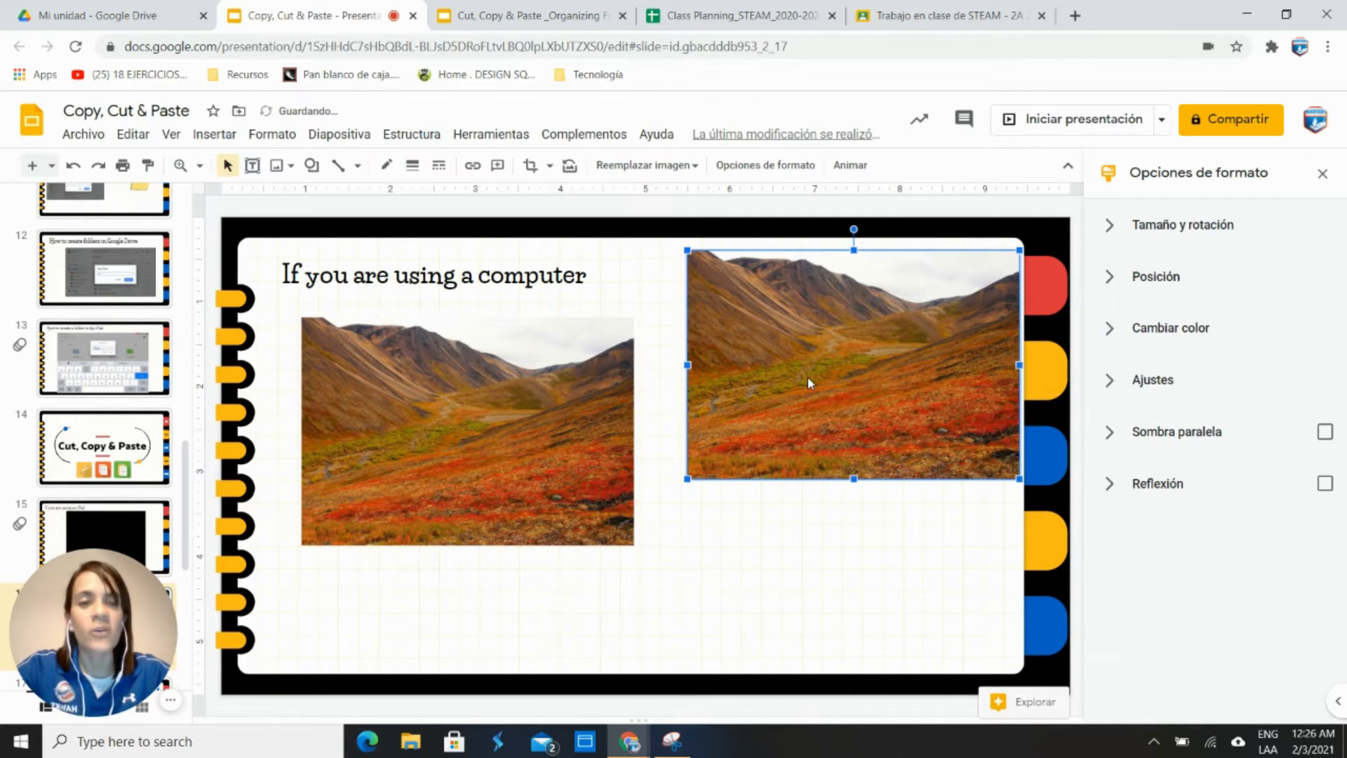
pyautogui.rightClick(808, 383)
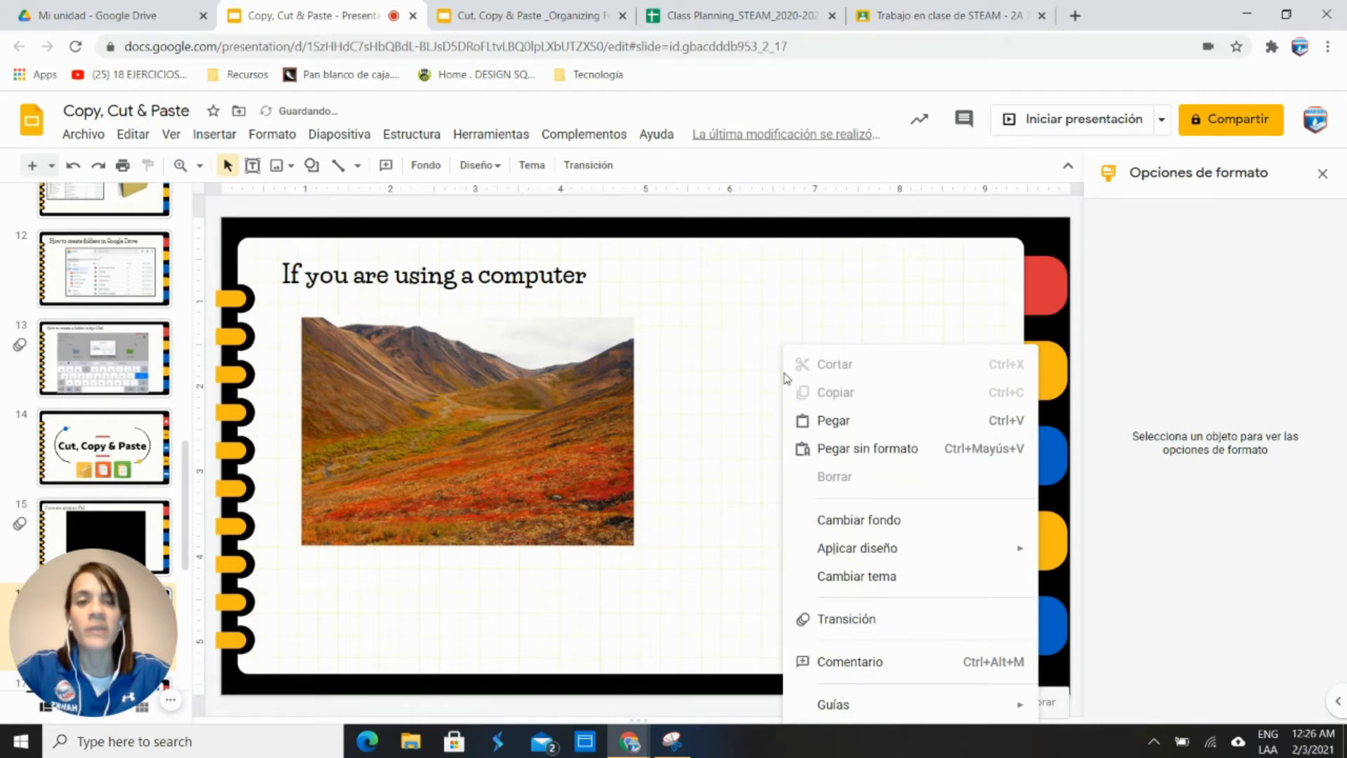
pyautogui.click(833, 420)
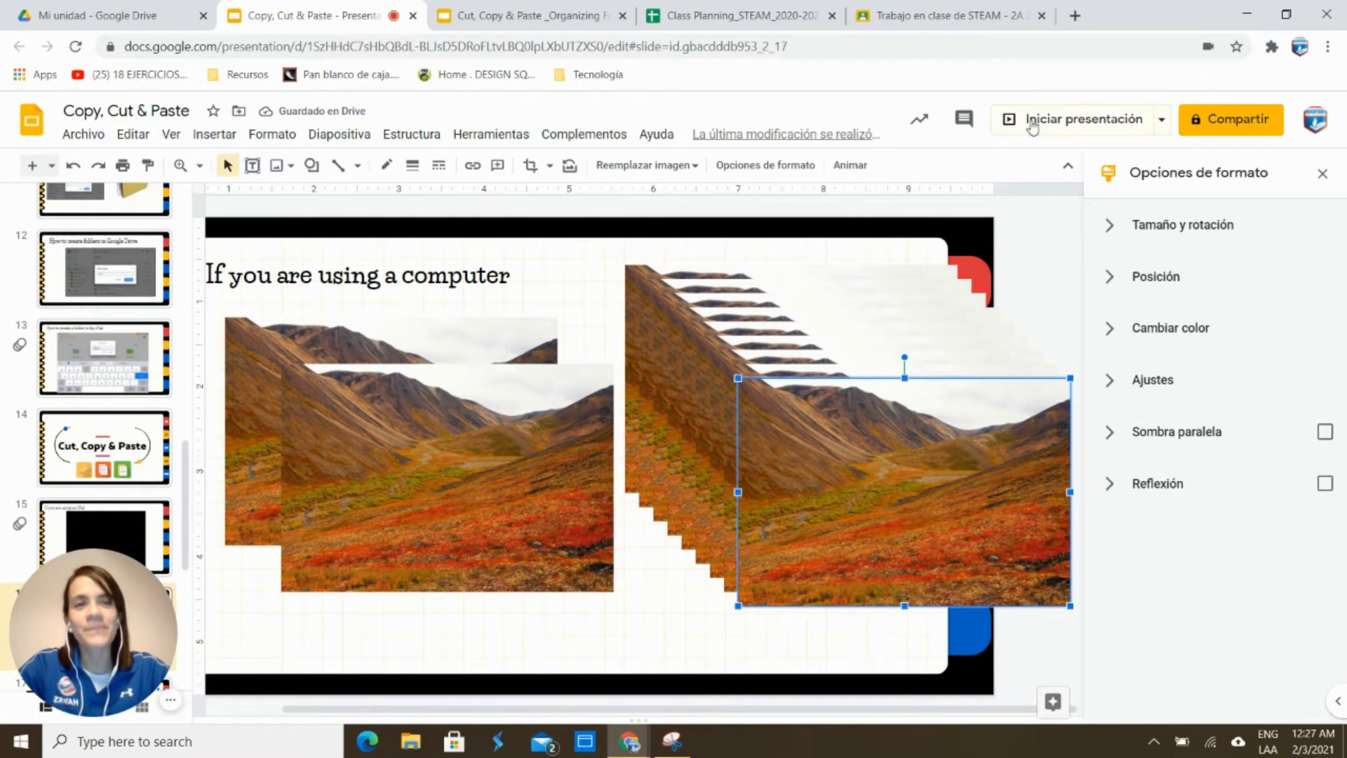
pyautogui.click(1081, 119)
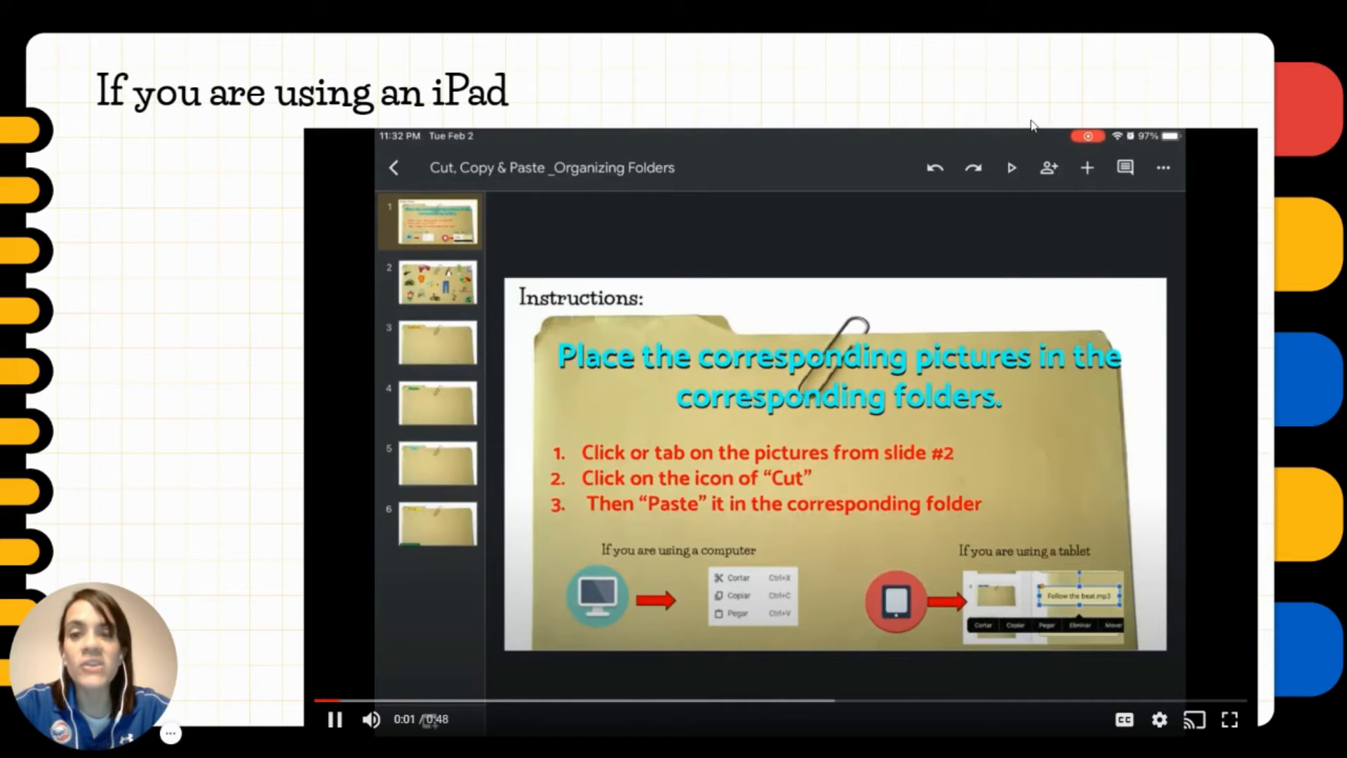
# Step: Watch the iPad video and exit presentation mode back to the editor
pyautogui.click(430, 280)
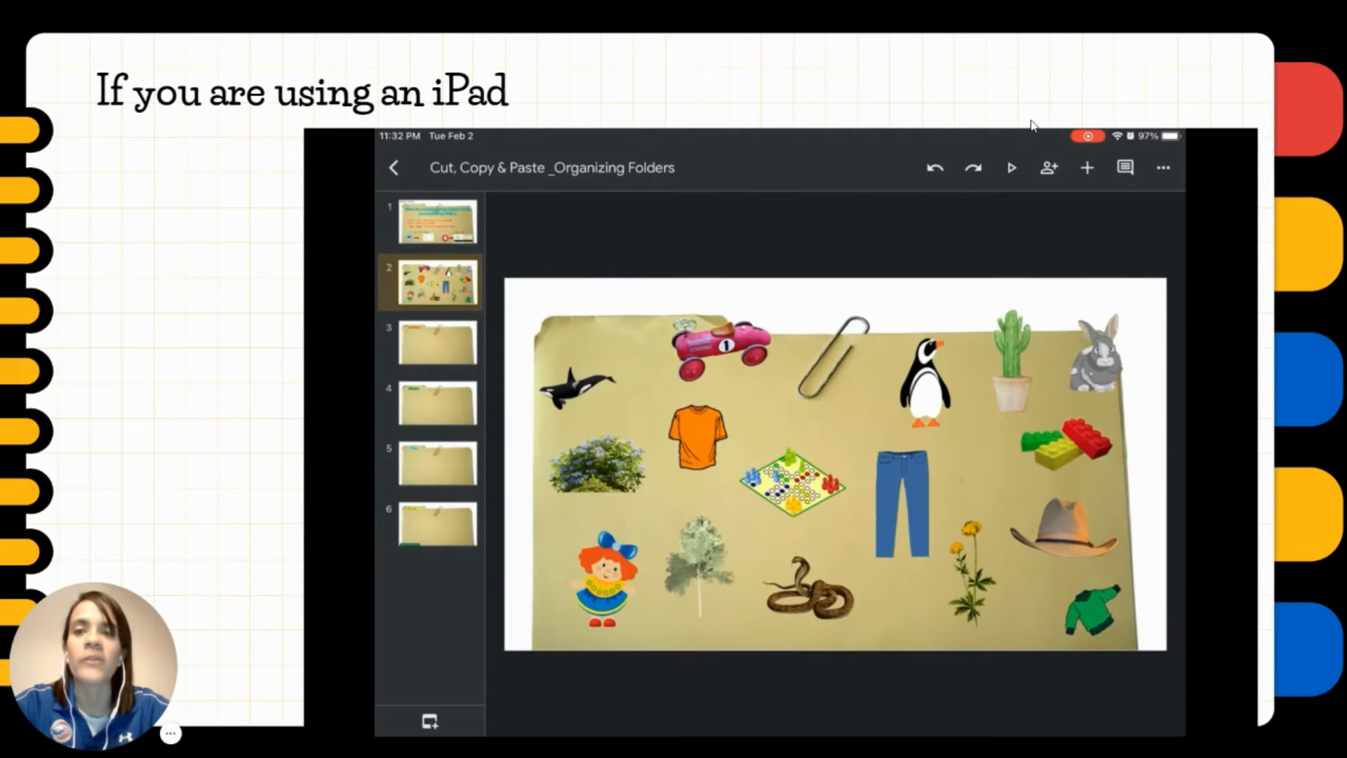
pyautogui.click(695, 438)
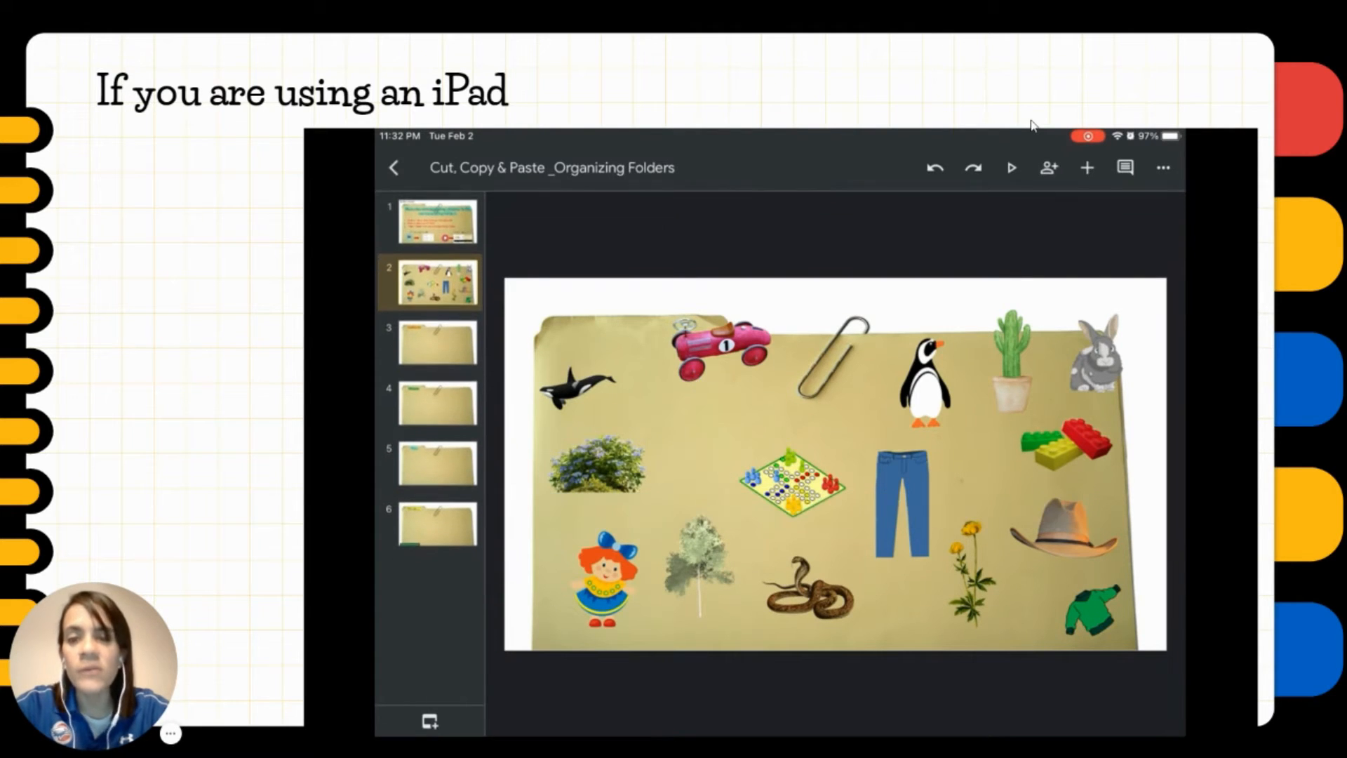
pyautogui.click(436, 402)
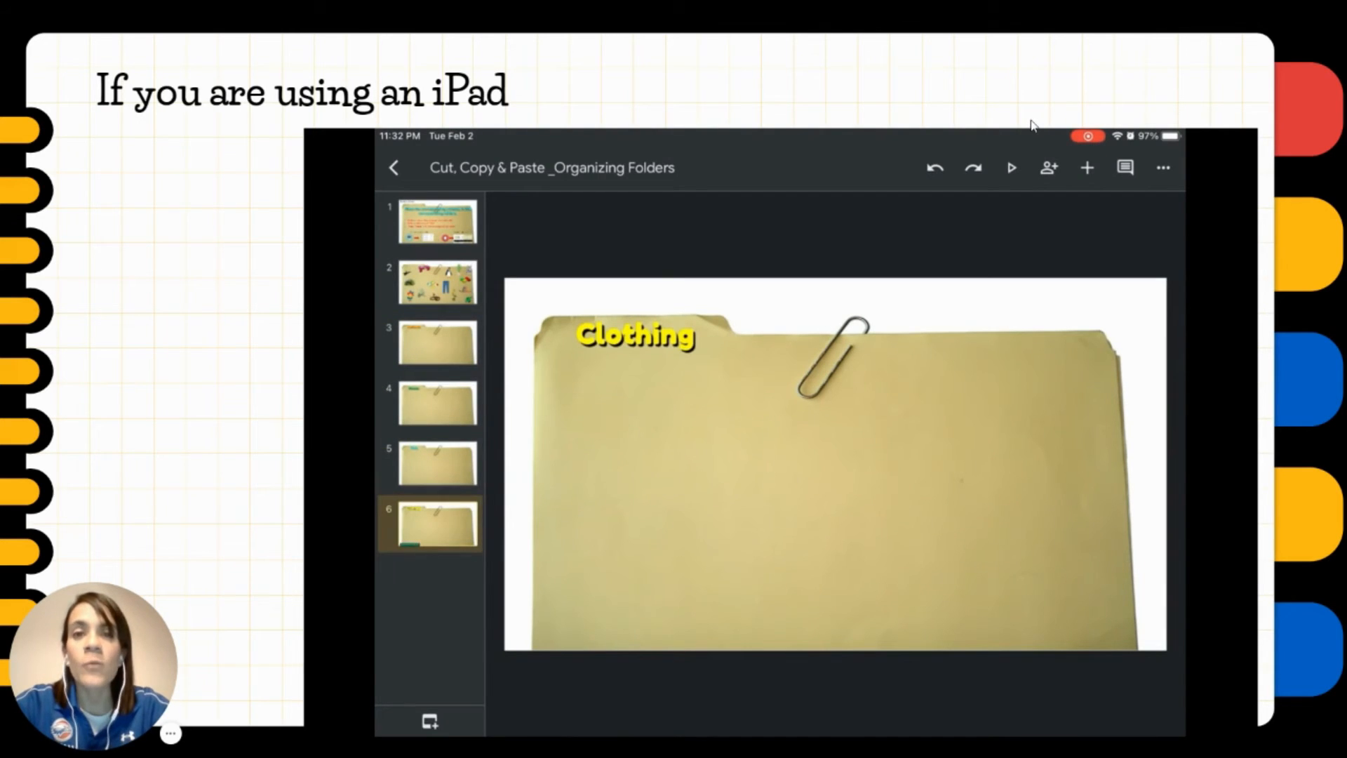
pyautogui.click(908, 446)
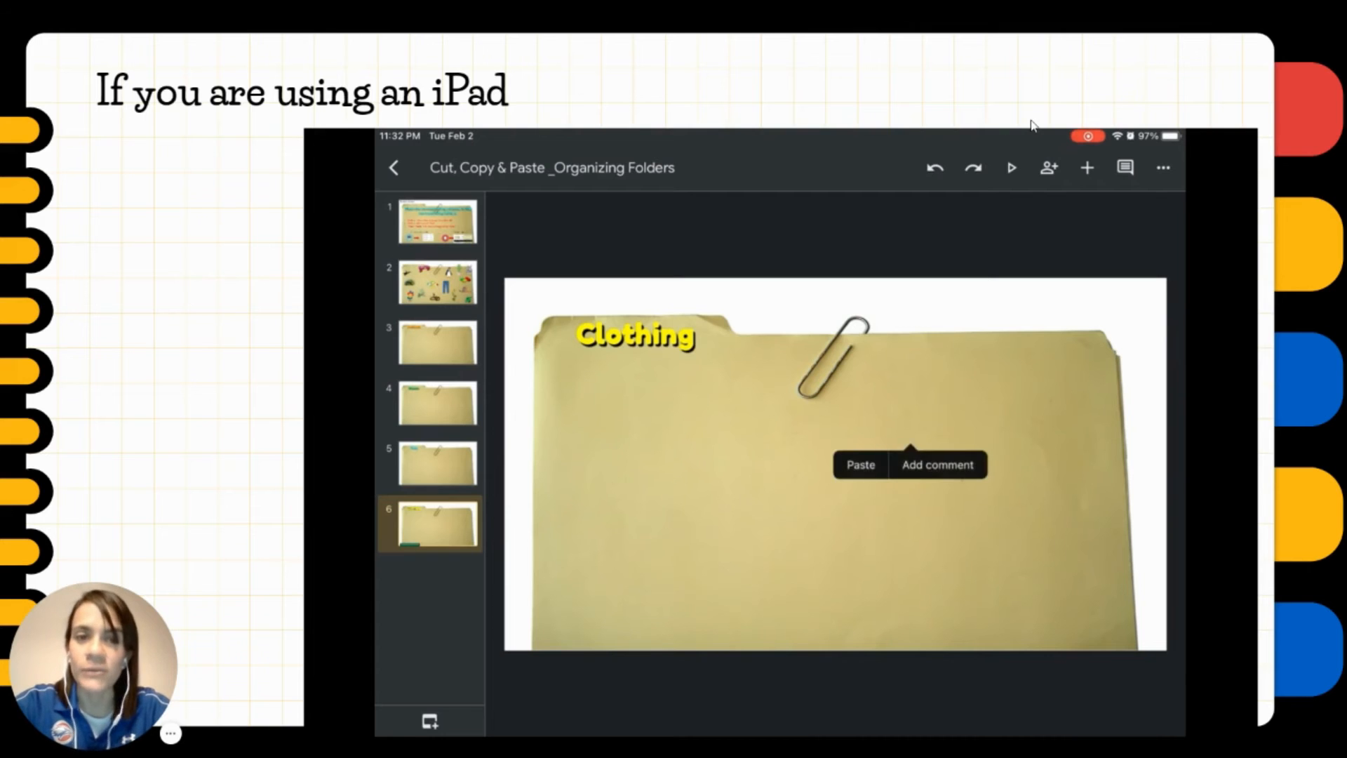
pyautogui.click(859, 464)
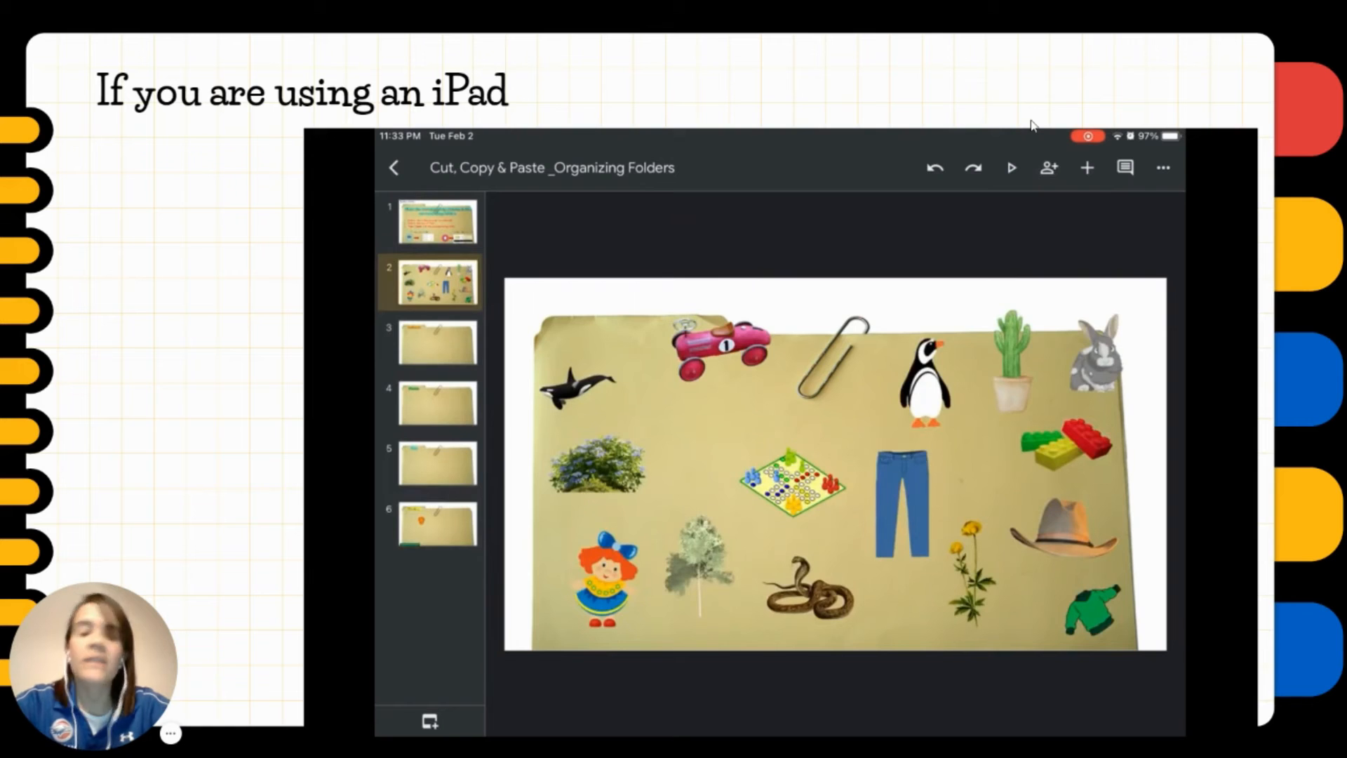
pyautogui.click(925, 377)
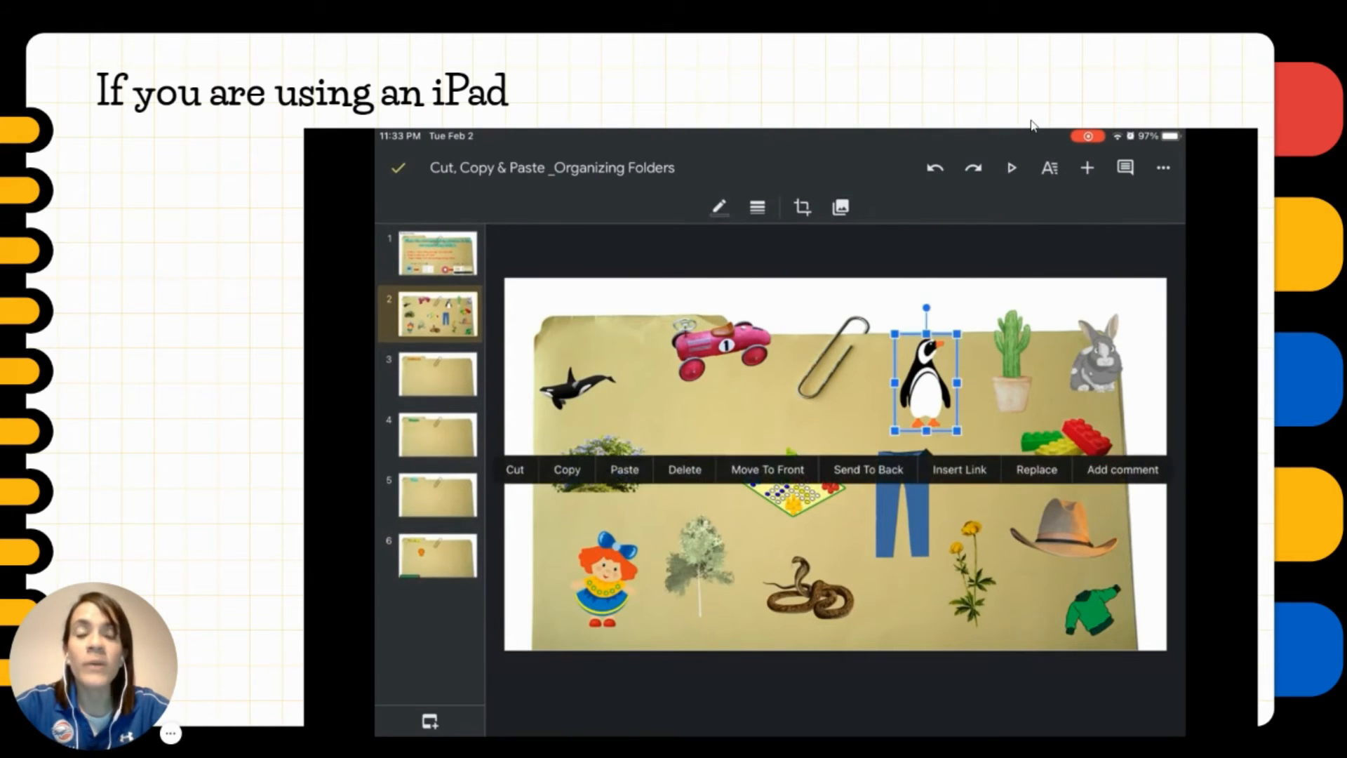
pyautogui.click(514, 469)
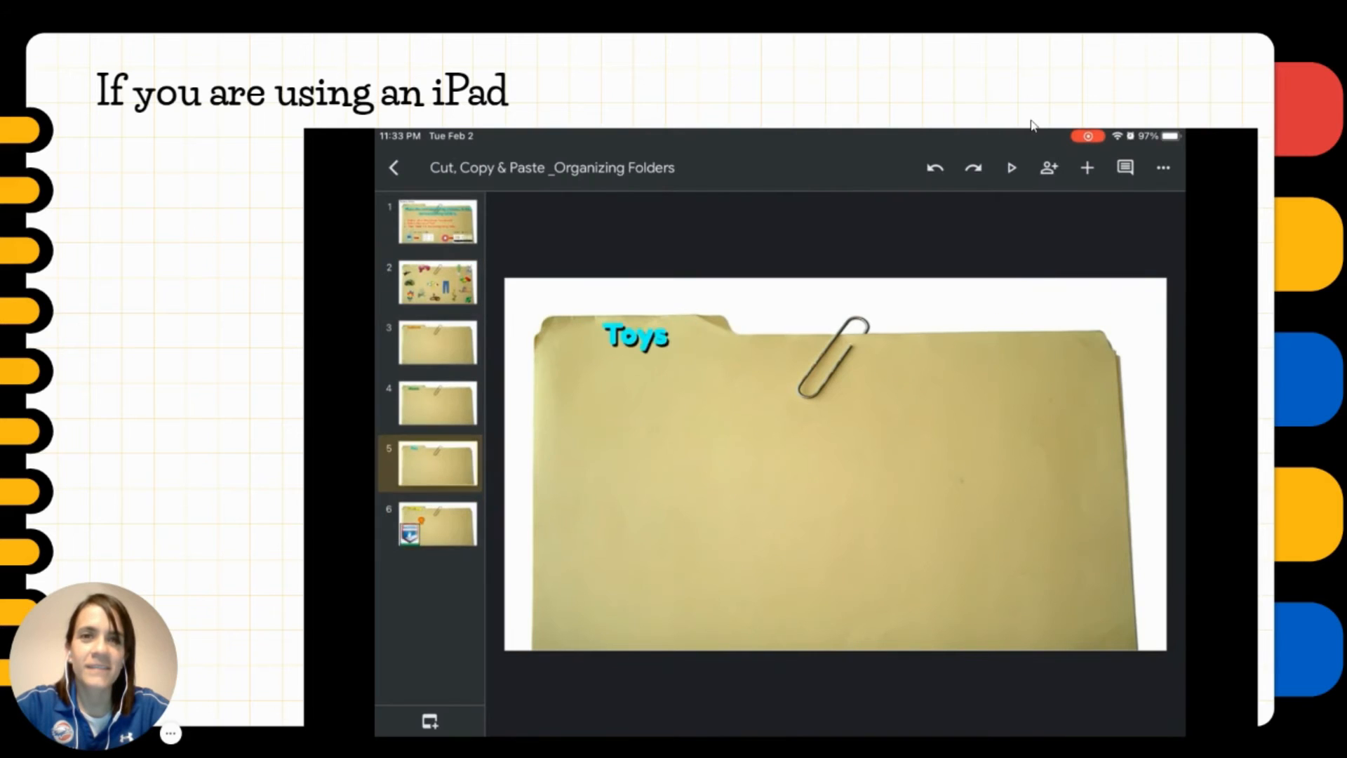
pyautogui.click(436, 340)
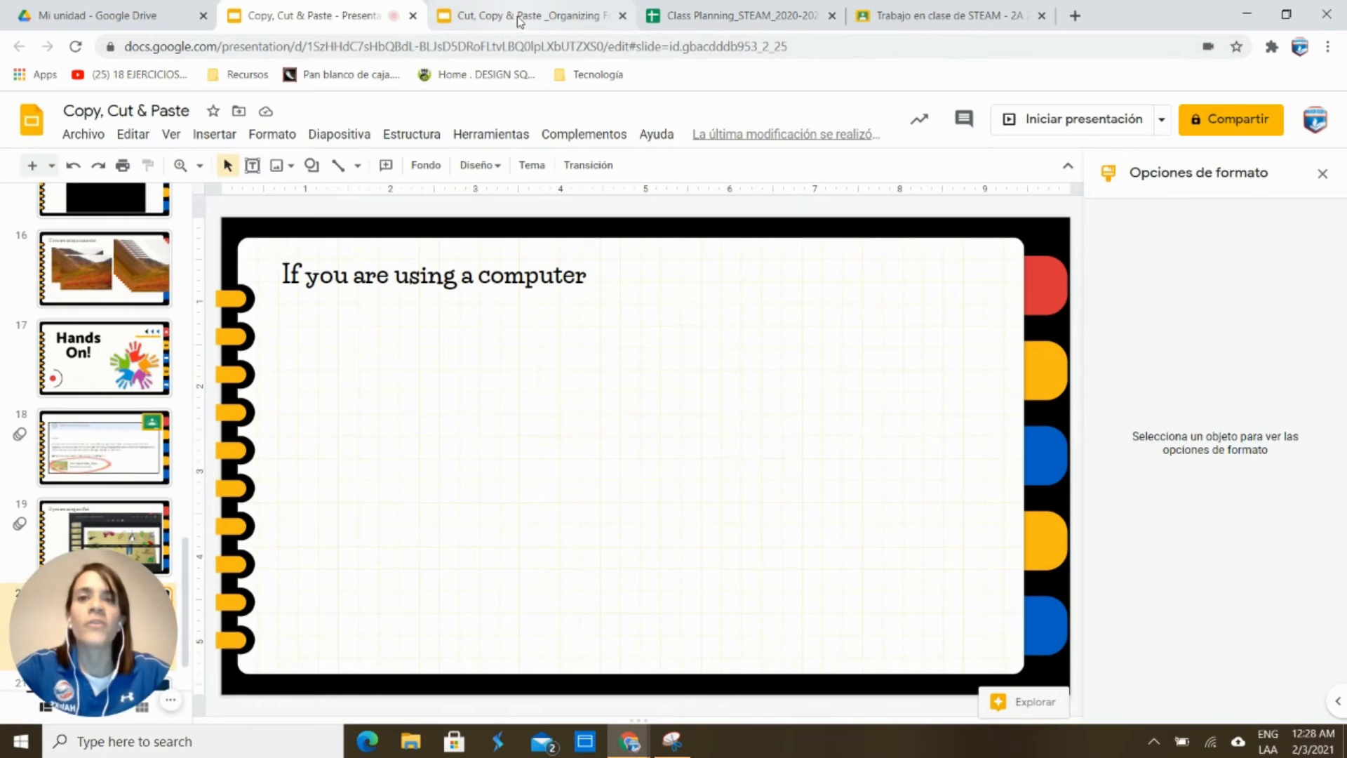
# Step: Open the Organizing Folders deck, review the computer and tablet instructions, and return to slide 2
pyautogui.click(528, 15)
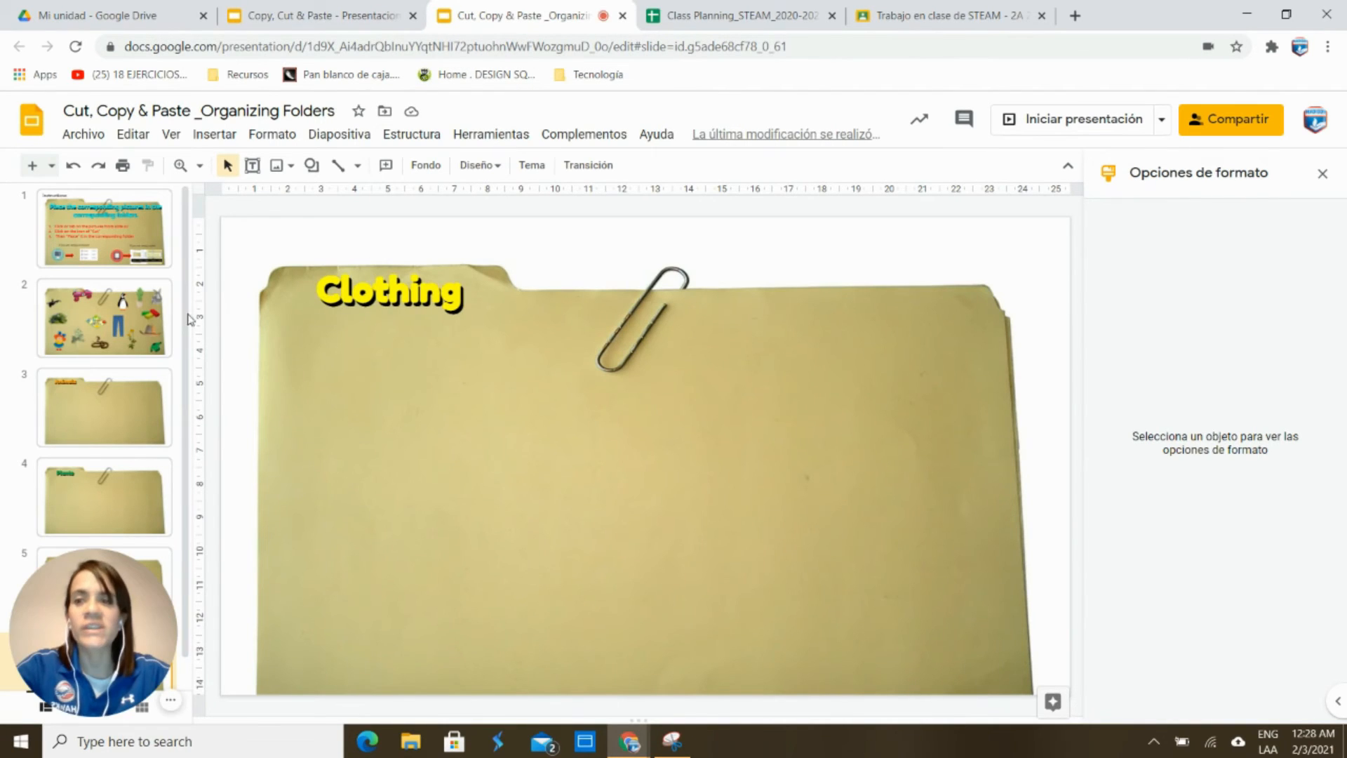
pyautogui.click(104, 319)
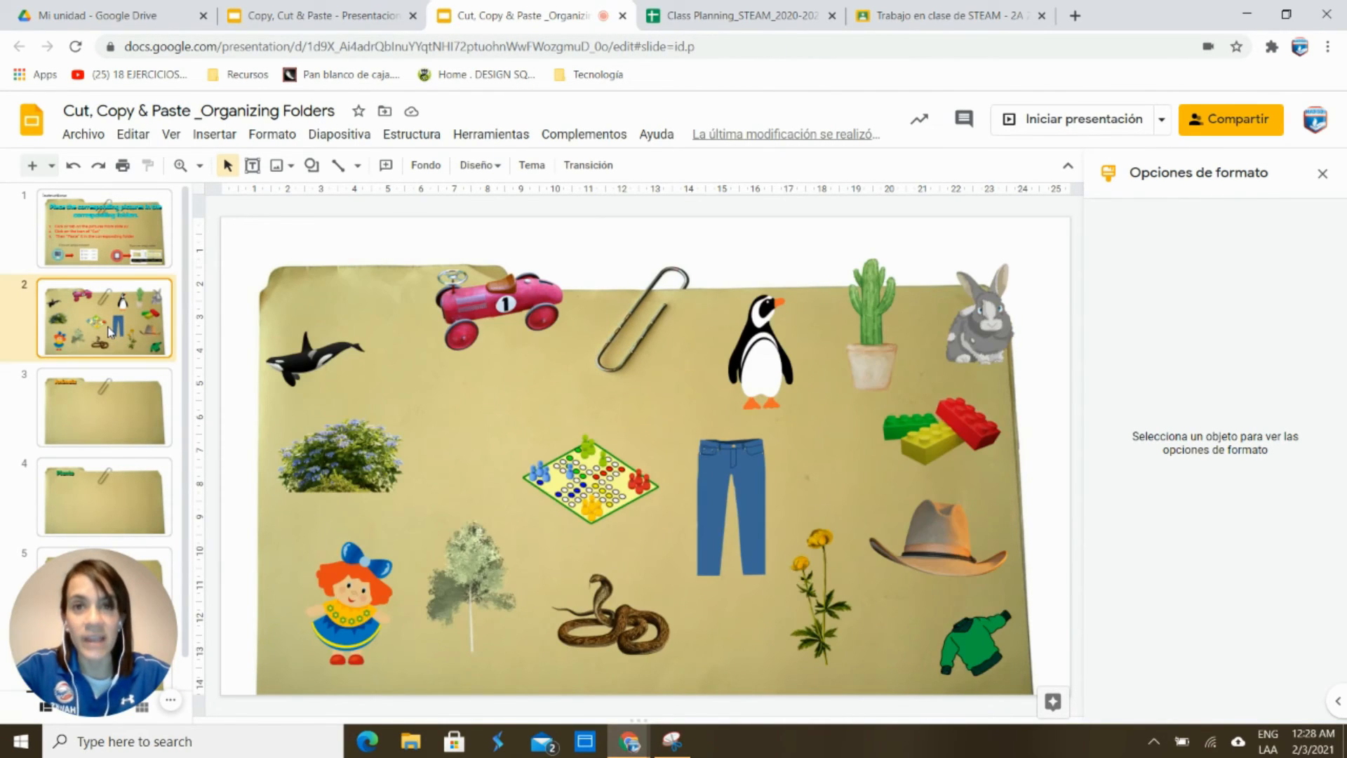
pyautogui.moveTo(356, 419)
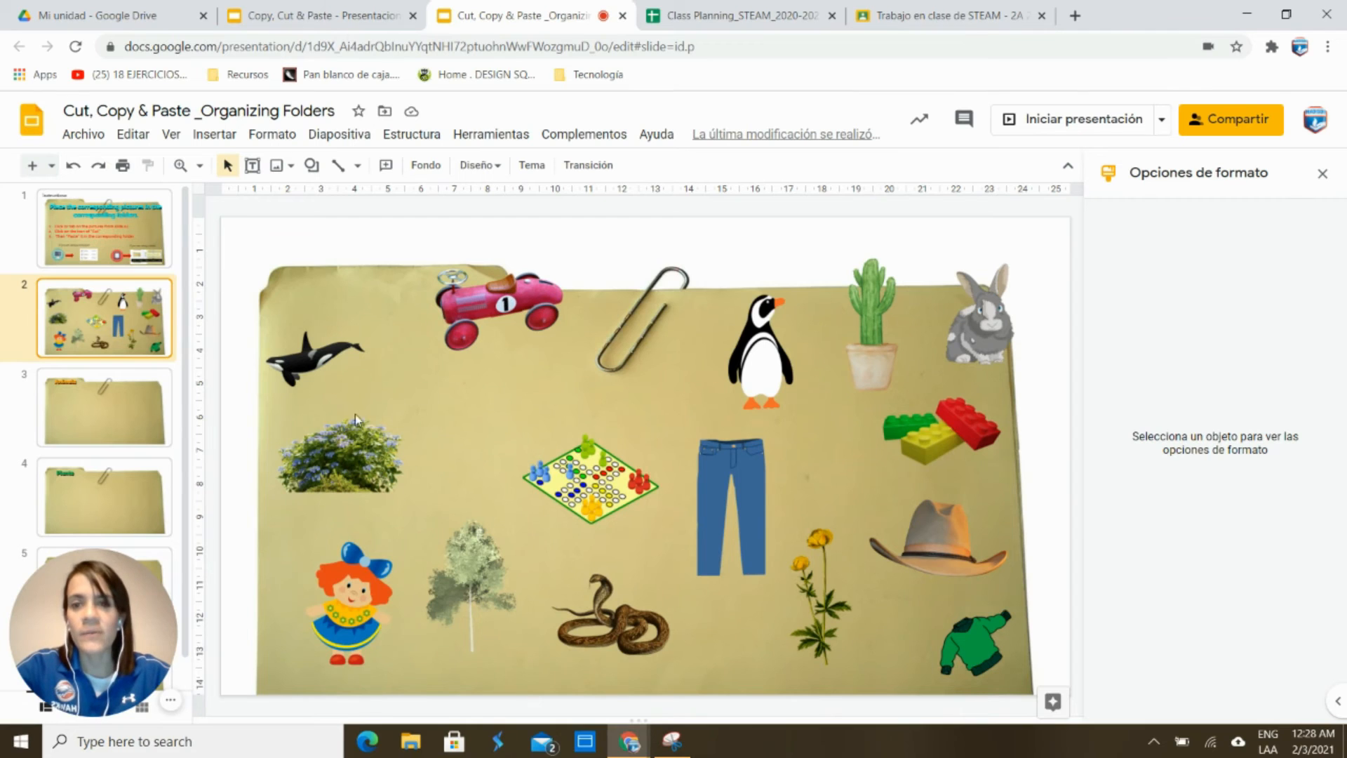
pyautogui.click(105, 230)
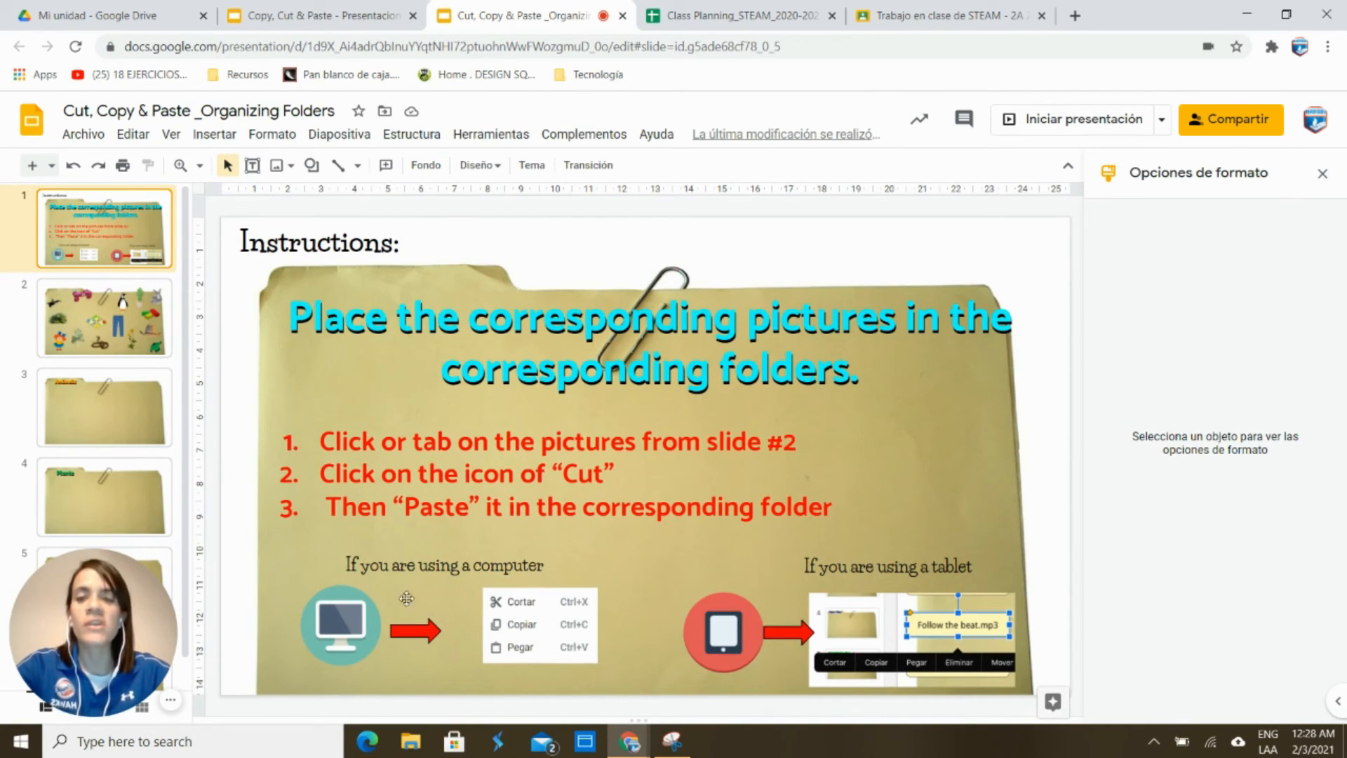
pyautogui.click(339, 624)
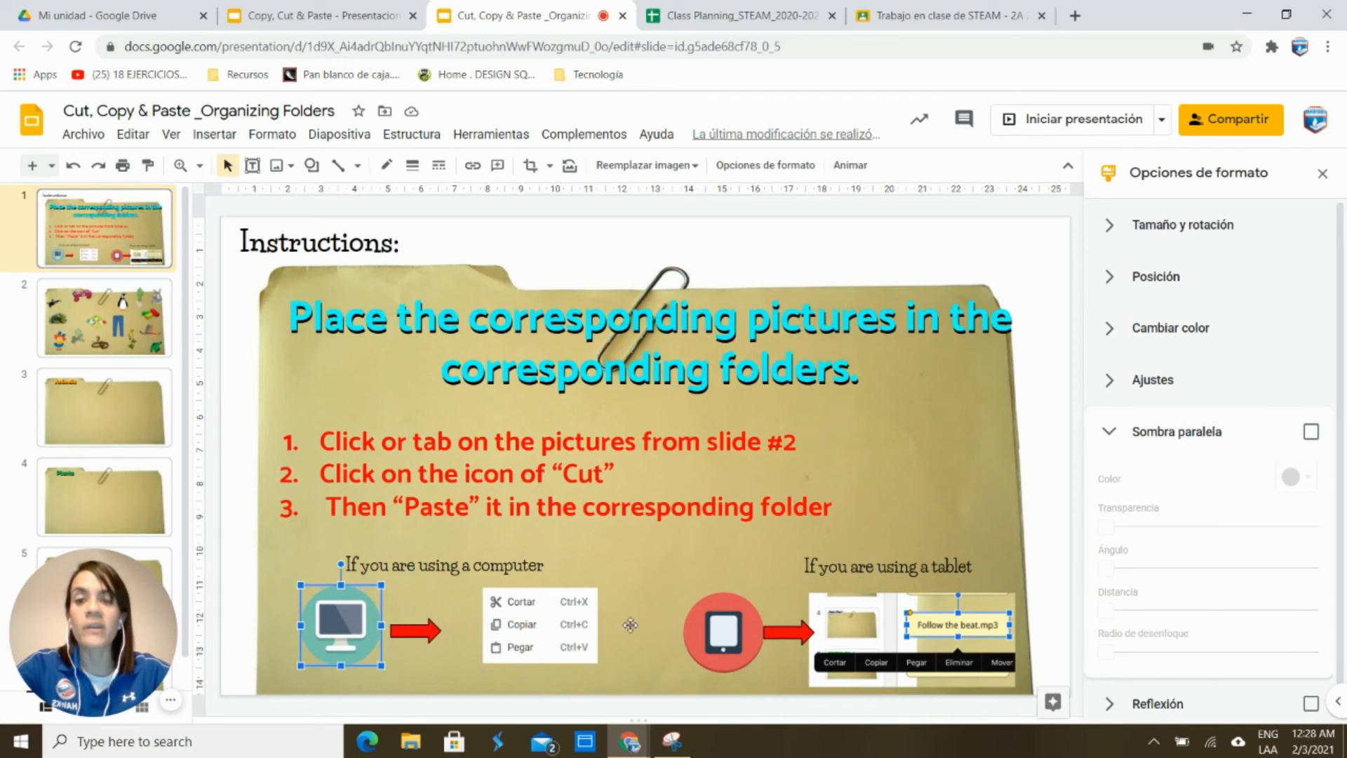
pyautogui.click(721, 638)
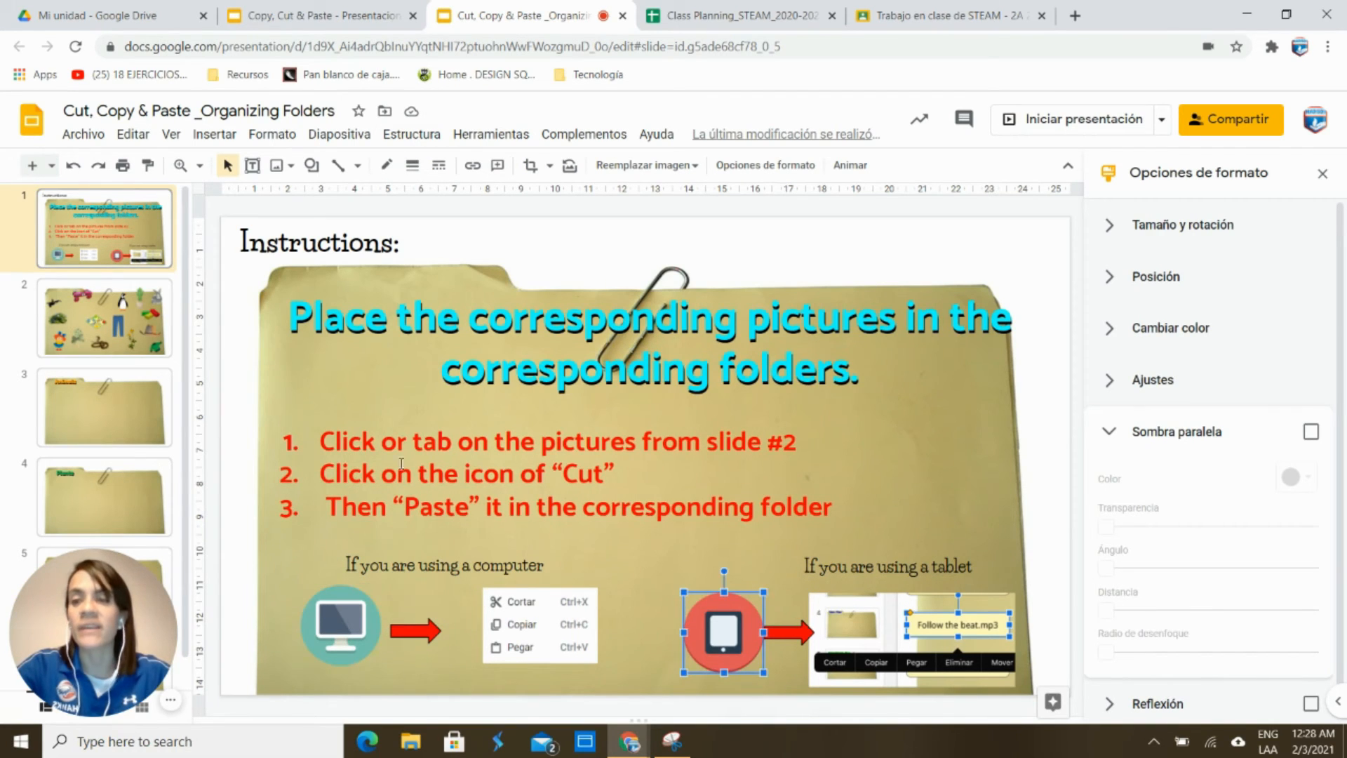
pyautogui.click(105, 319)
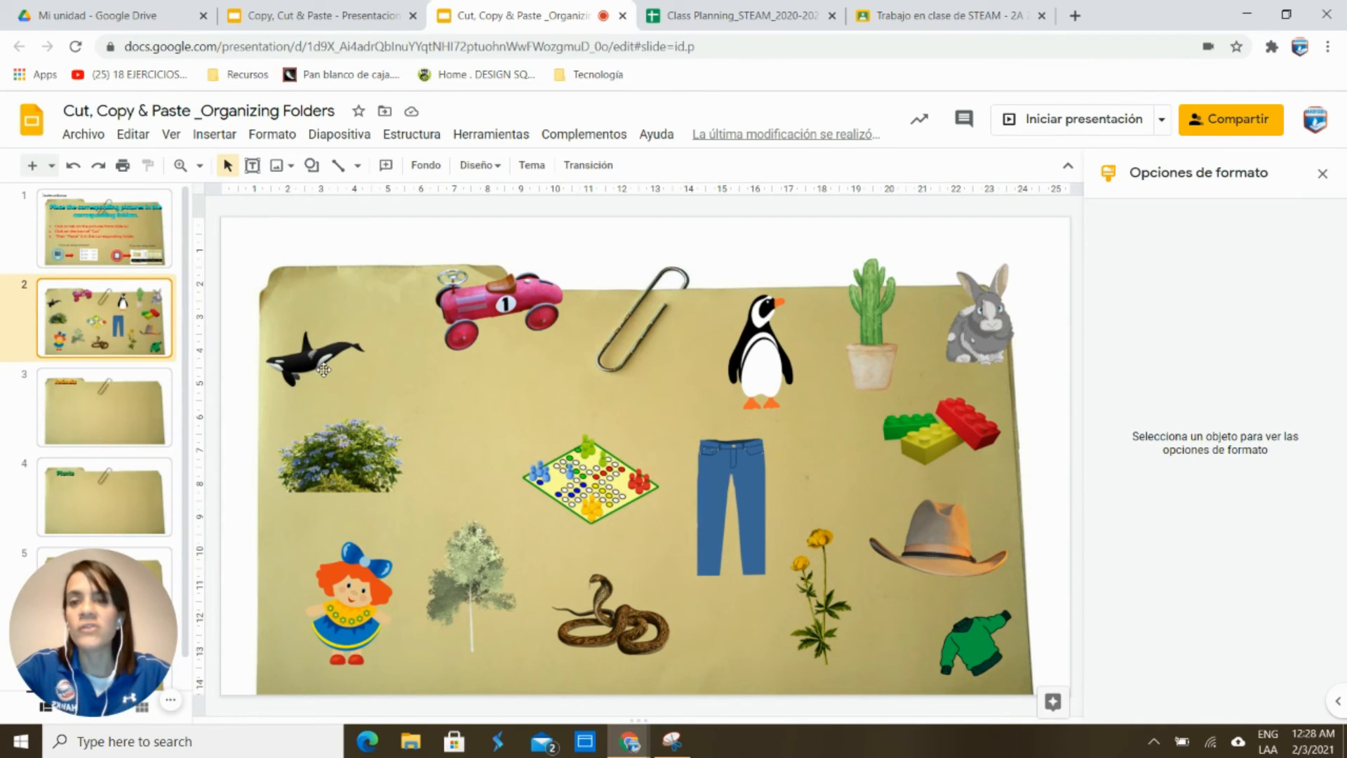
# Step: Select the orca picture on slide 2 and cut it with Cortar
pyautogui.click(316, 364)
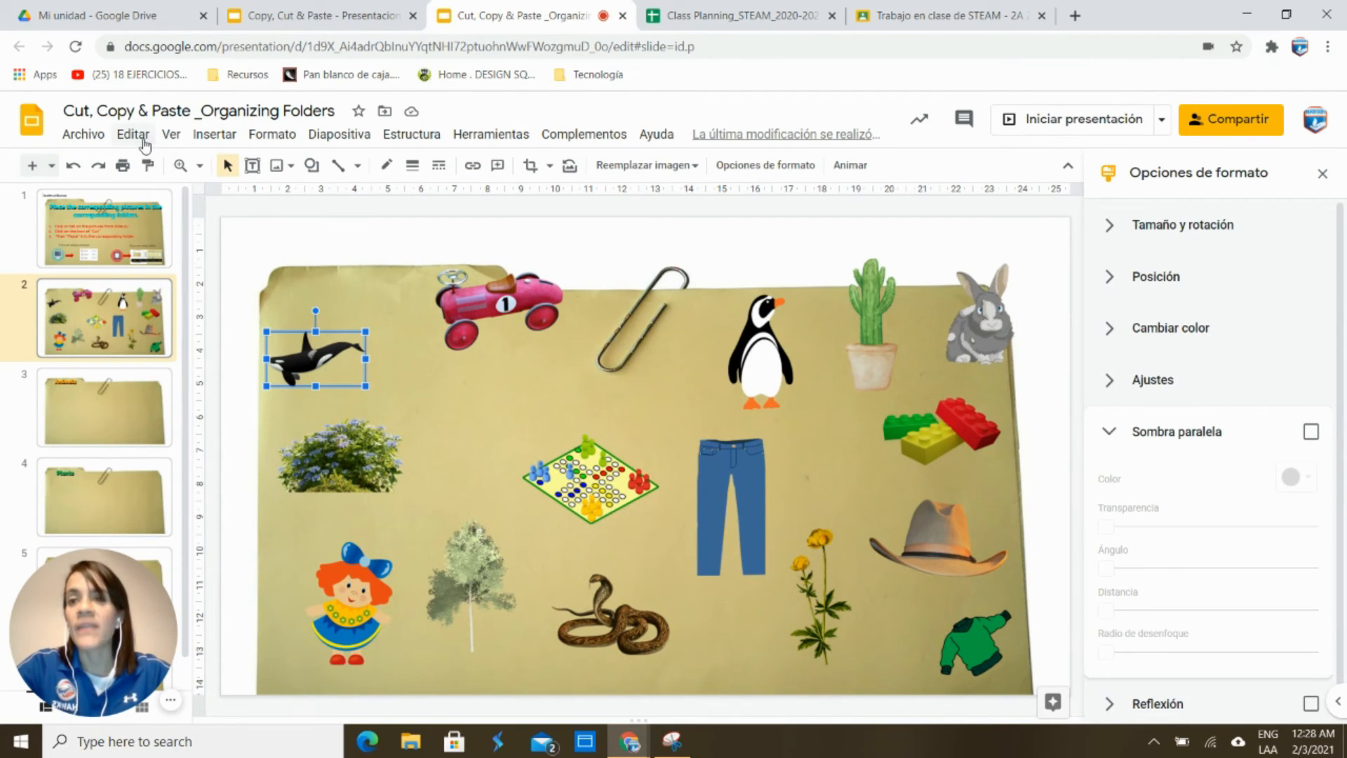
pyautogui.click(132, 134)
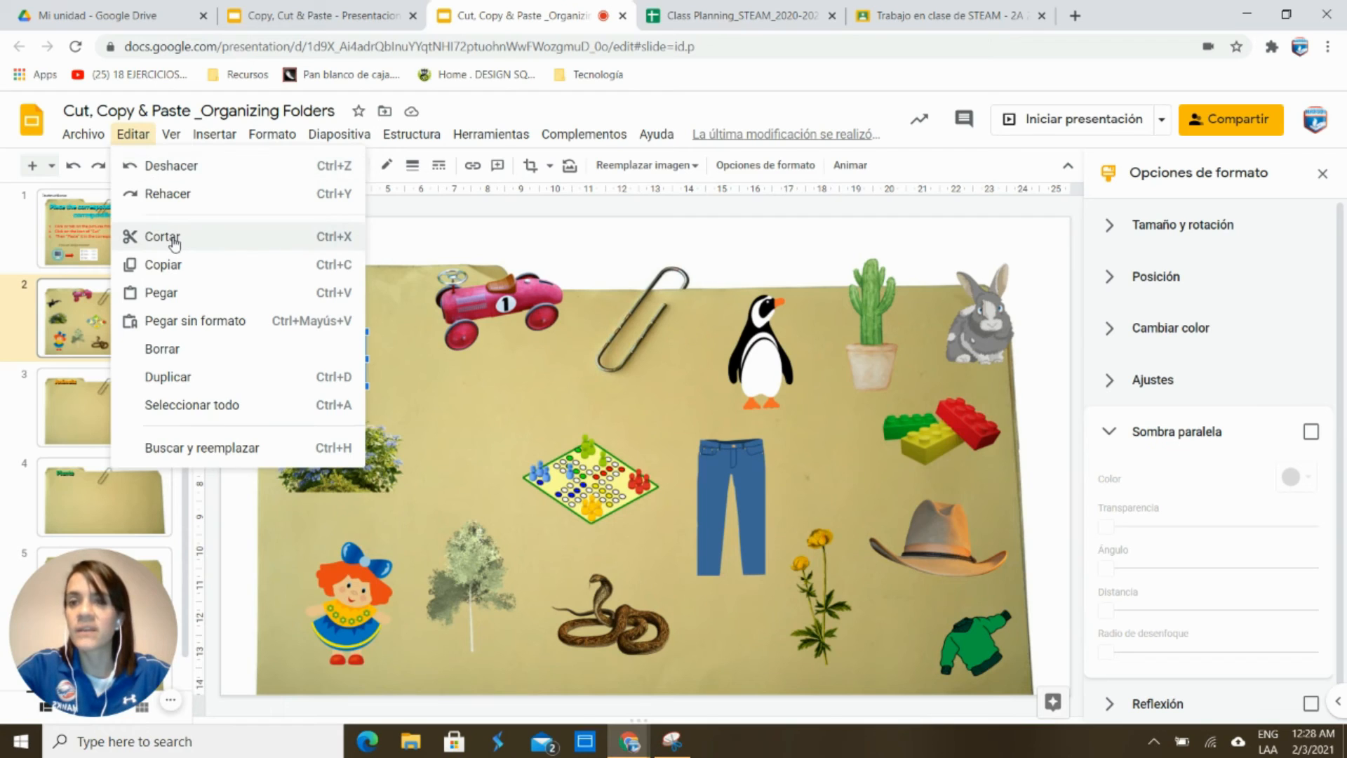
pyautogui.click(161, 236)
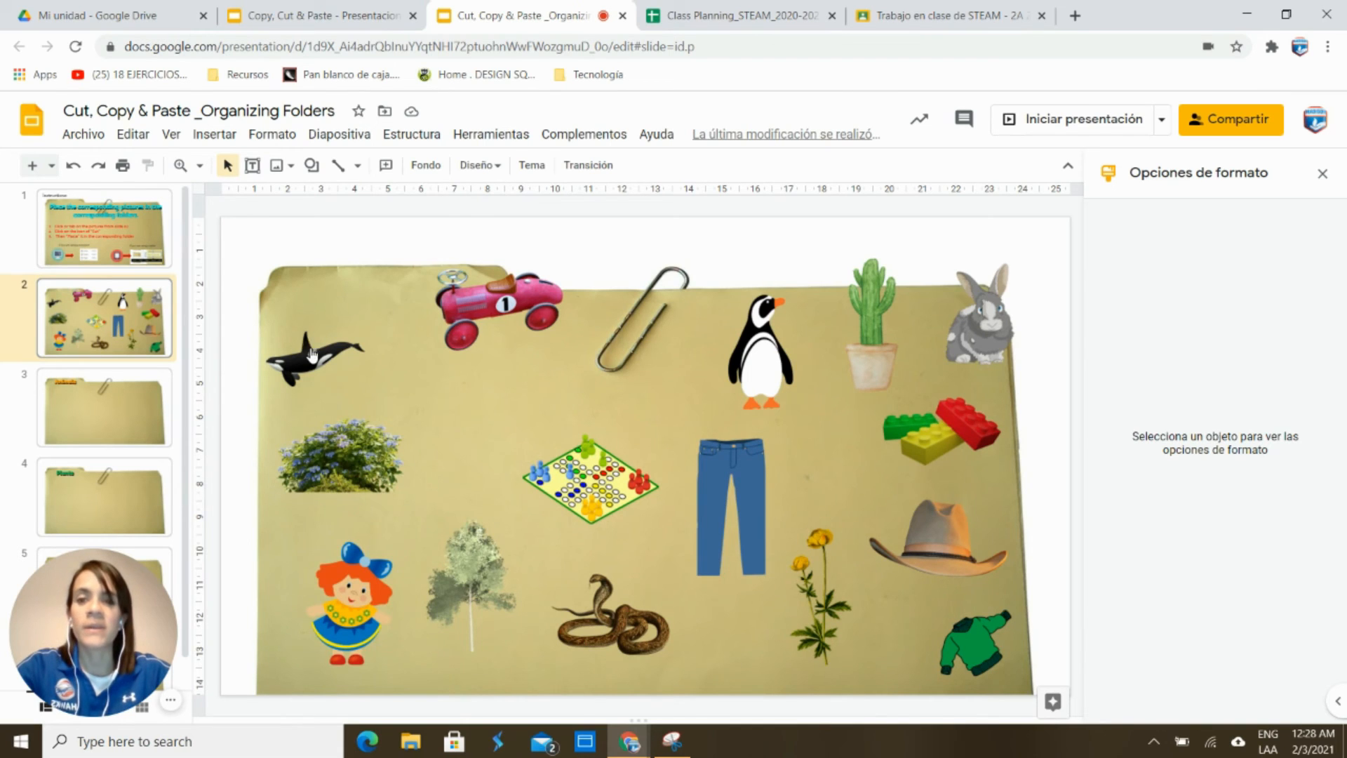
pyautogui.rightClick(313, 360)
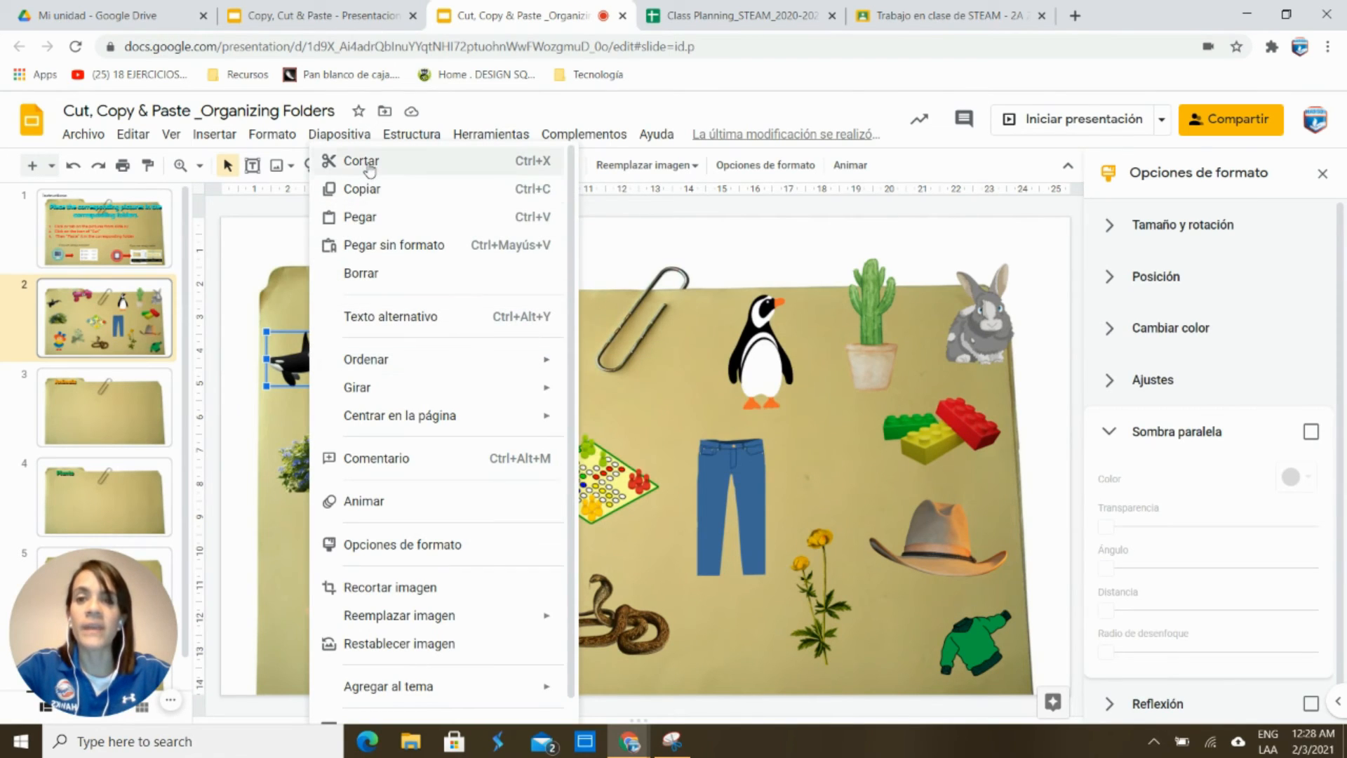
pyautogui.click(105, 407)
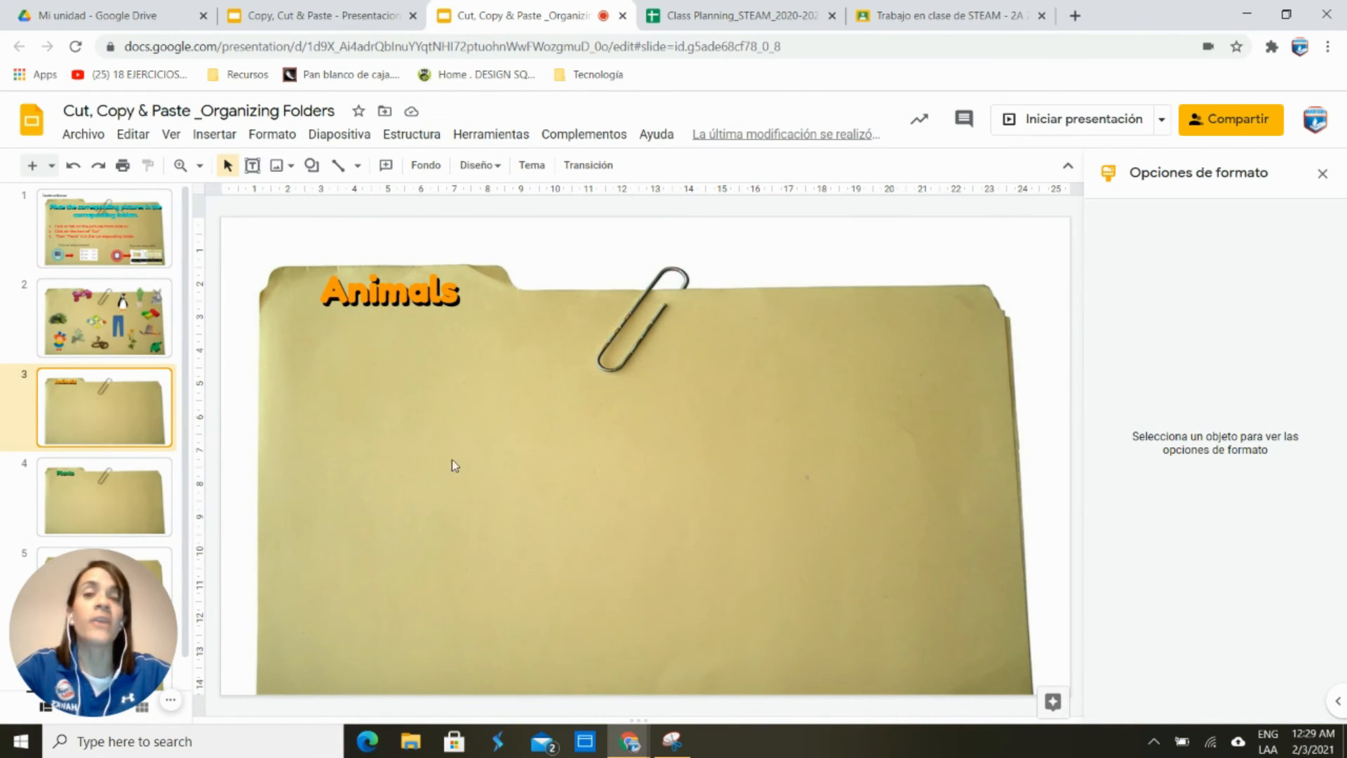
# Step: Paste the orca onto the Animals slide and drag it lower into the folder
pyautogui.rightClick(454, 464)
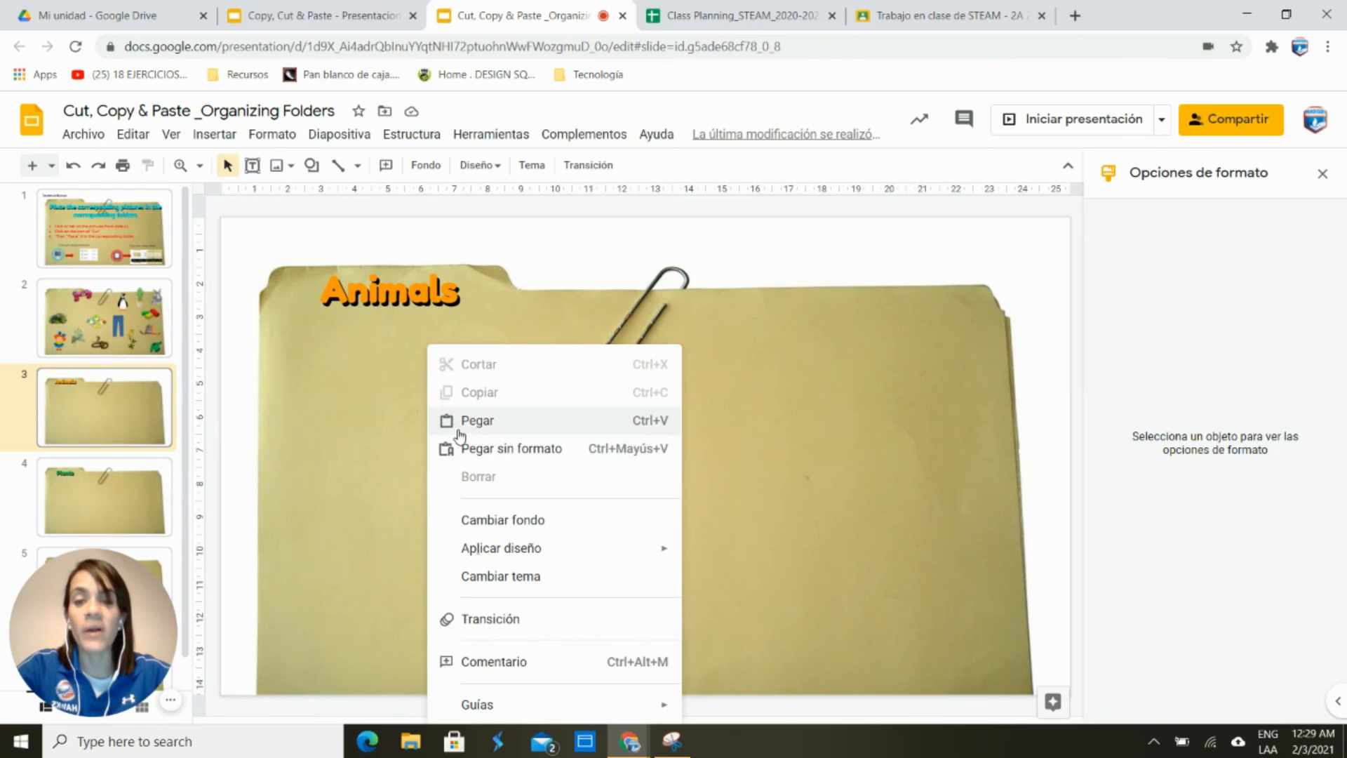
pyautogui.click(477, 420)
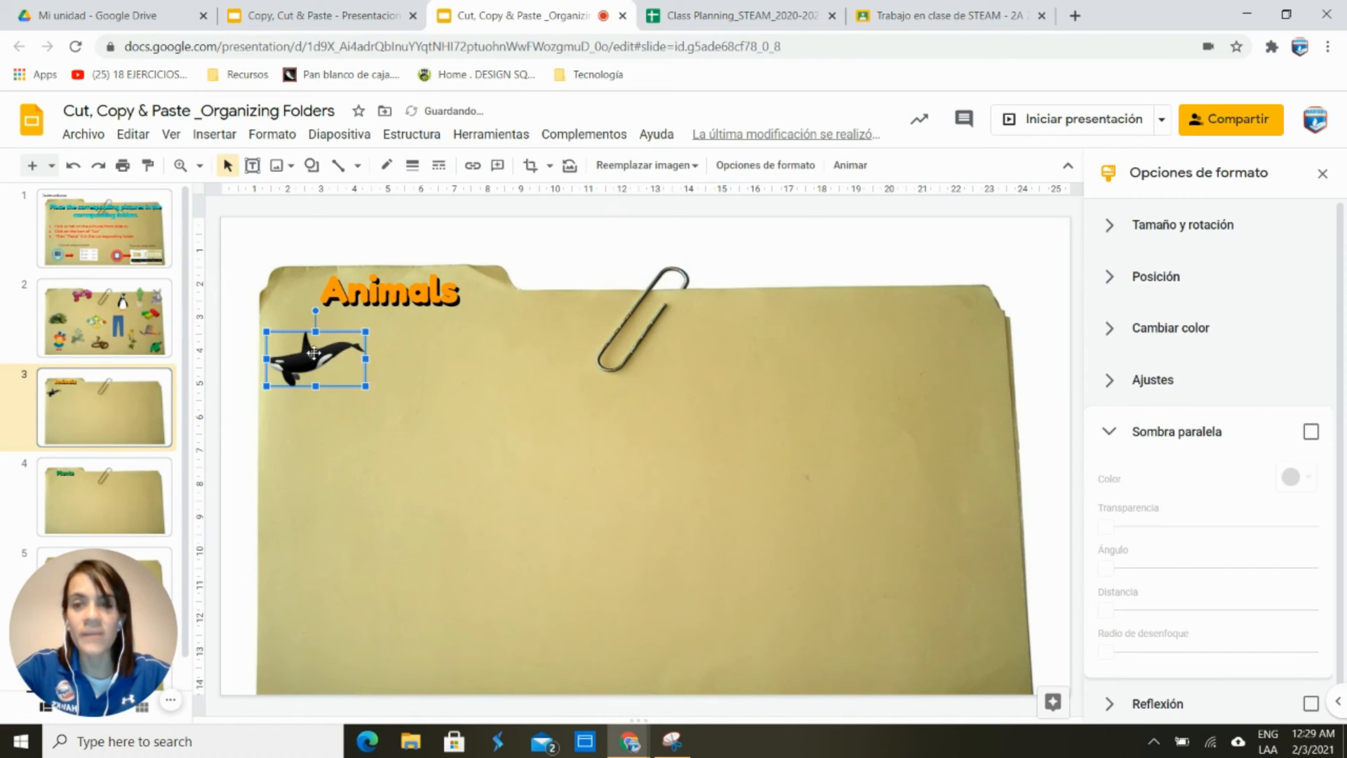
pyautogui.moveTo(313, 352); pyautogui.dragTo(406, 435)
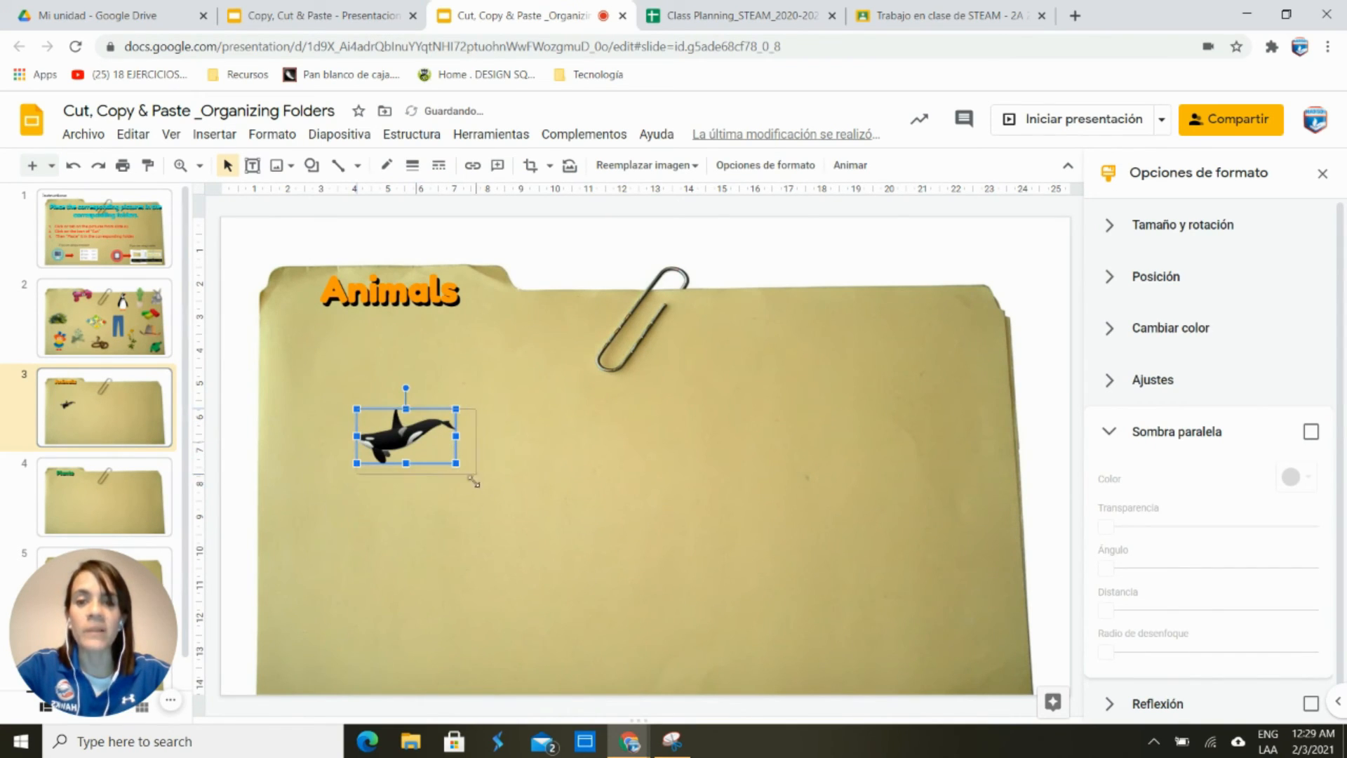